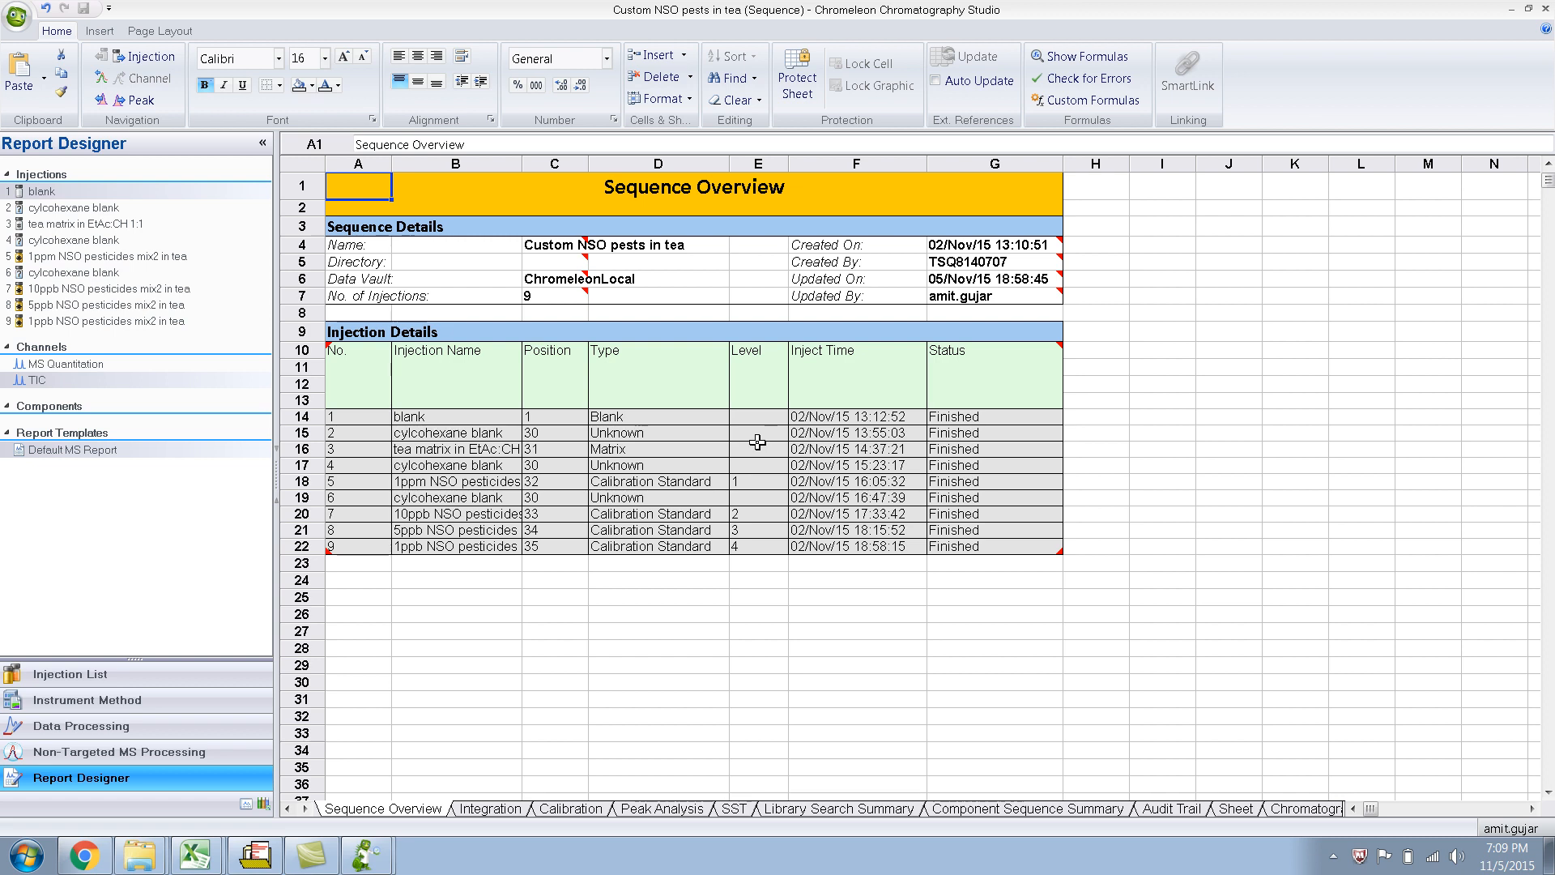
mouse_move(567, 614)
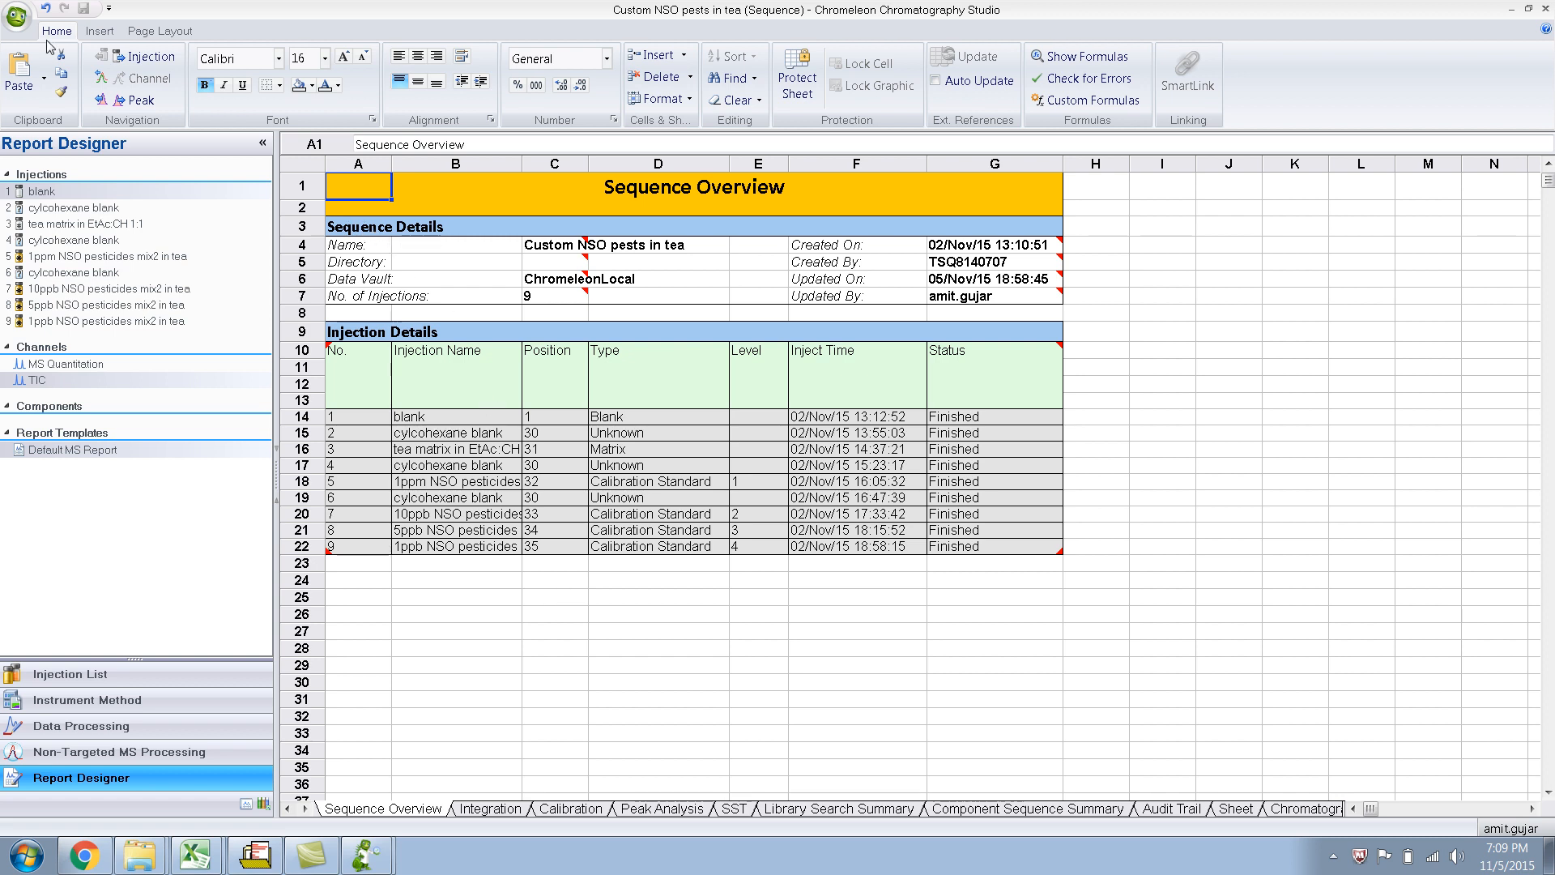
Bring up the application menu's file and print actions for the report
left_click(19, 18)
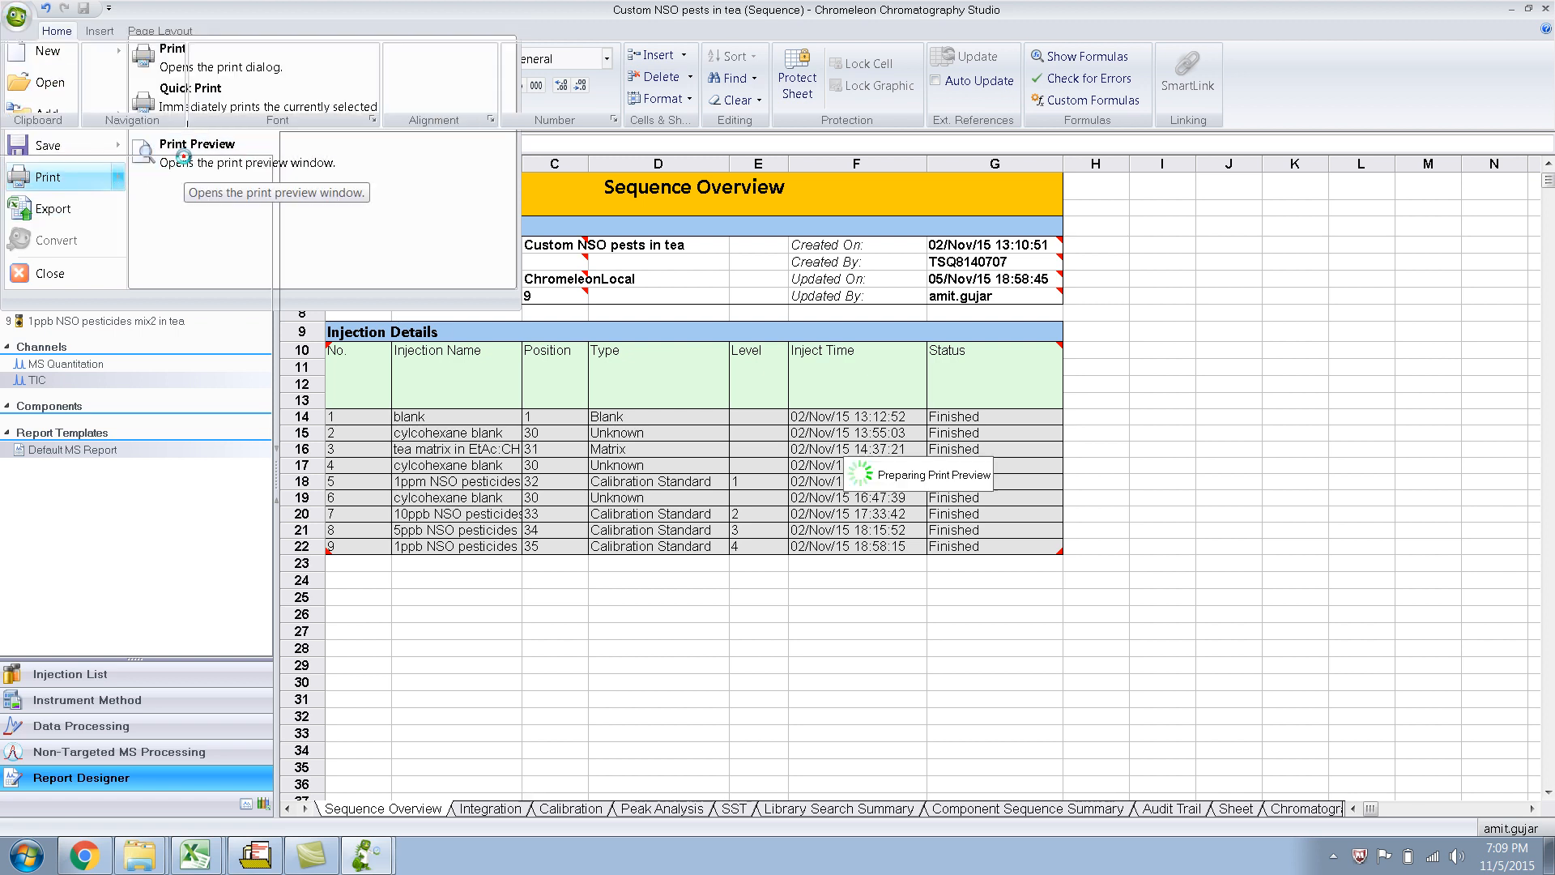
Preview the Integration, Calibration and Sequence Overview sheets, each still showing the chameleon watermark
left_click(198, 152)
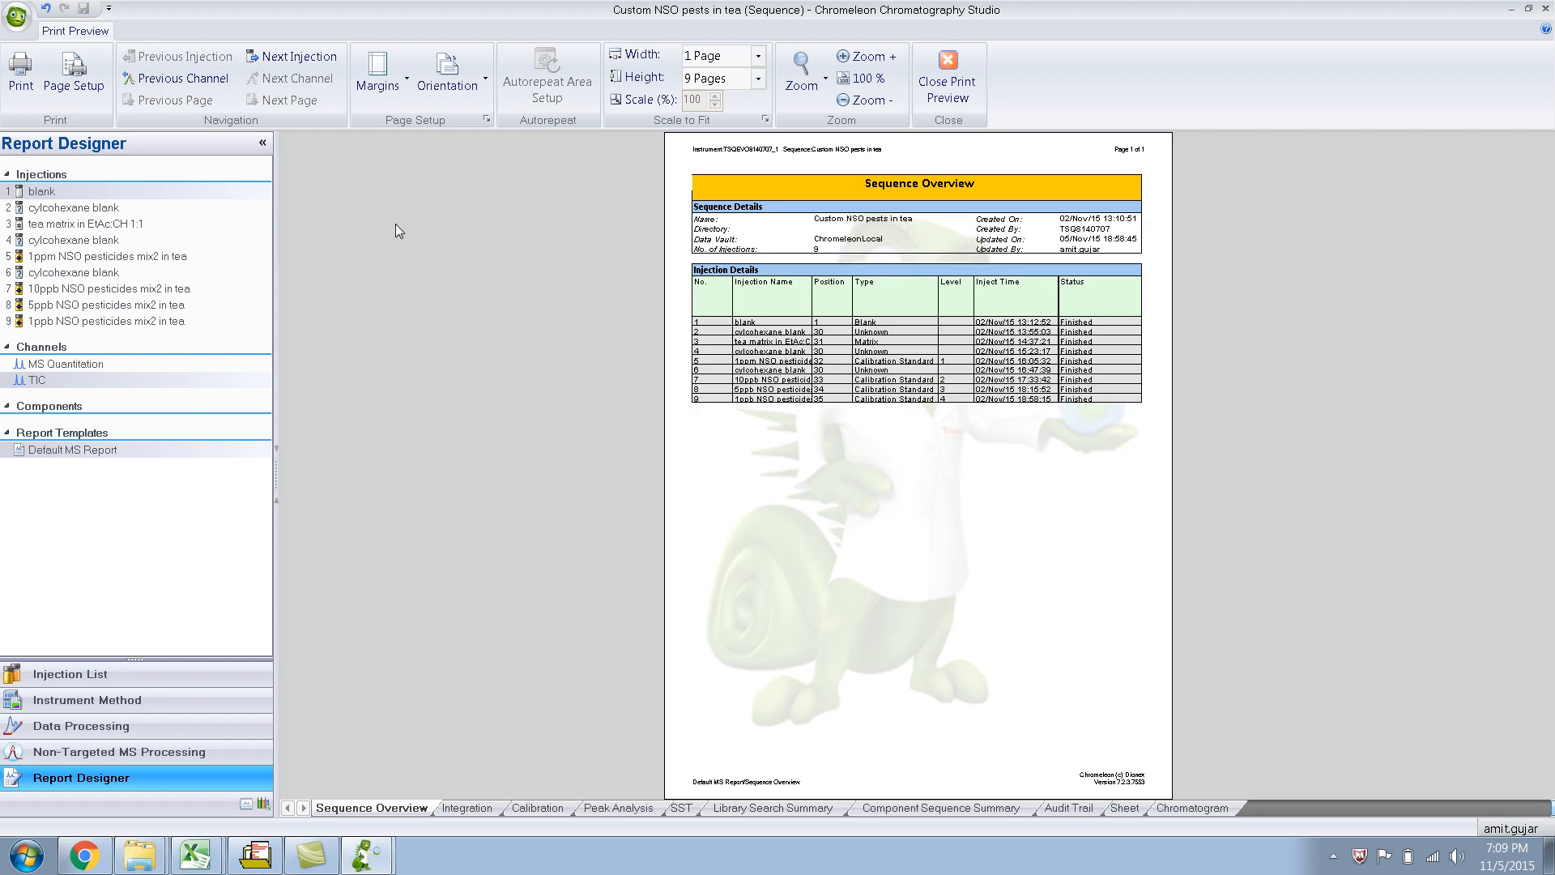
mouse_move(841, 531)
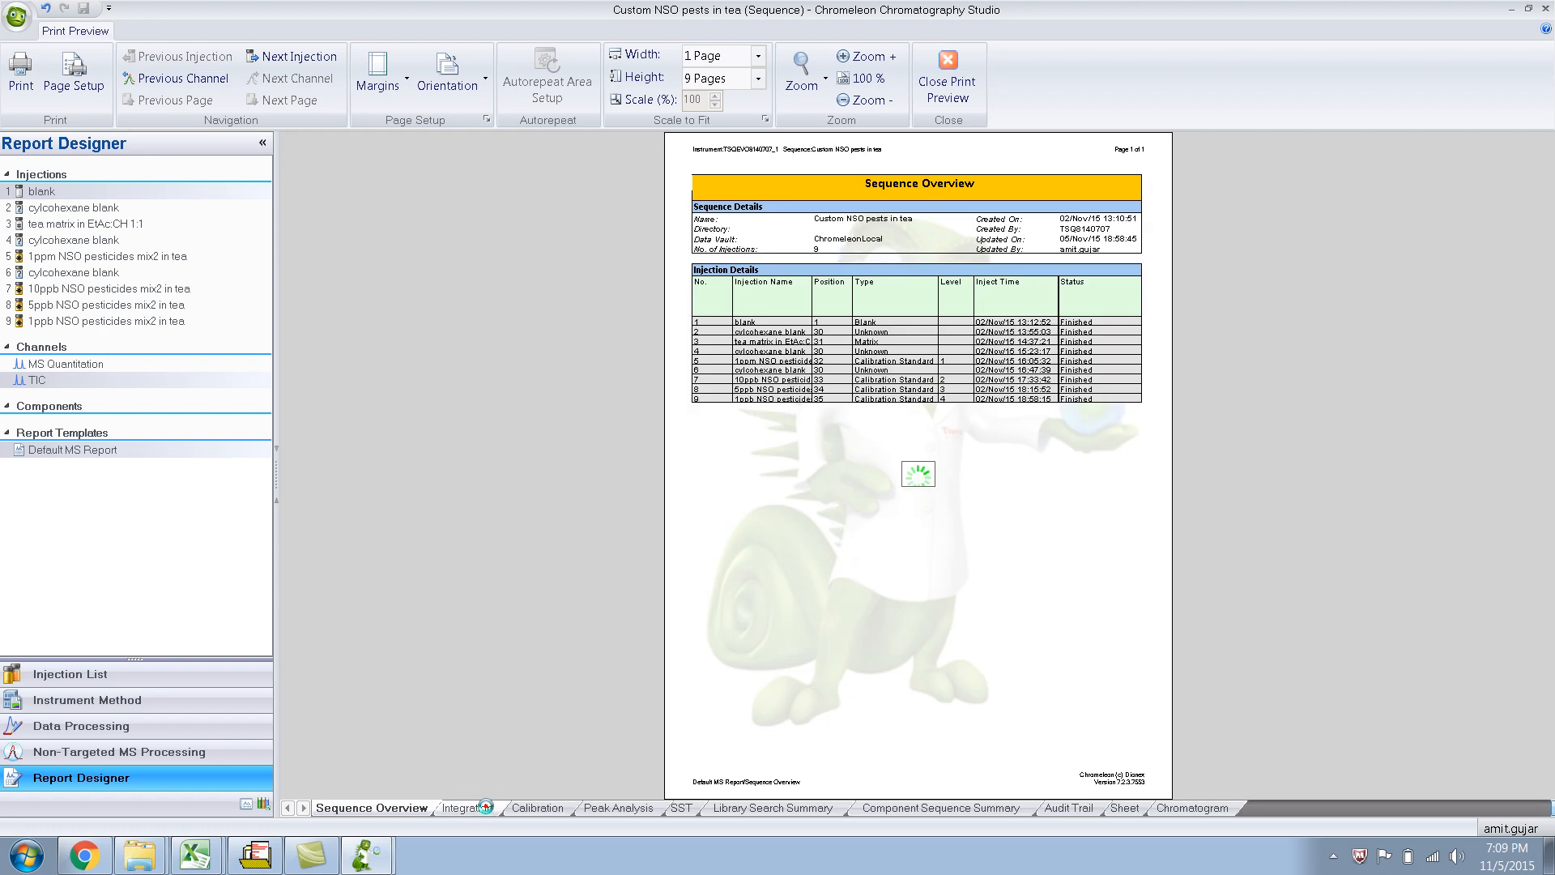
left_click(467, 807)
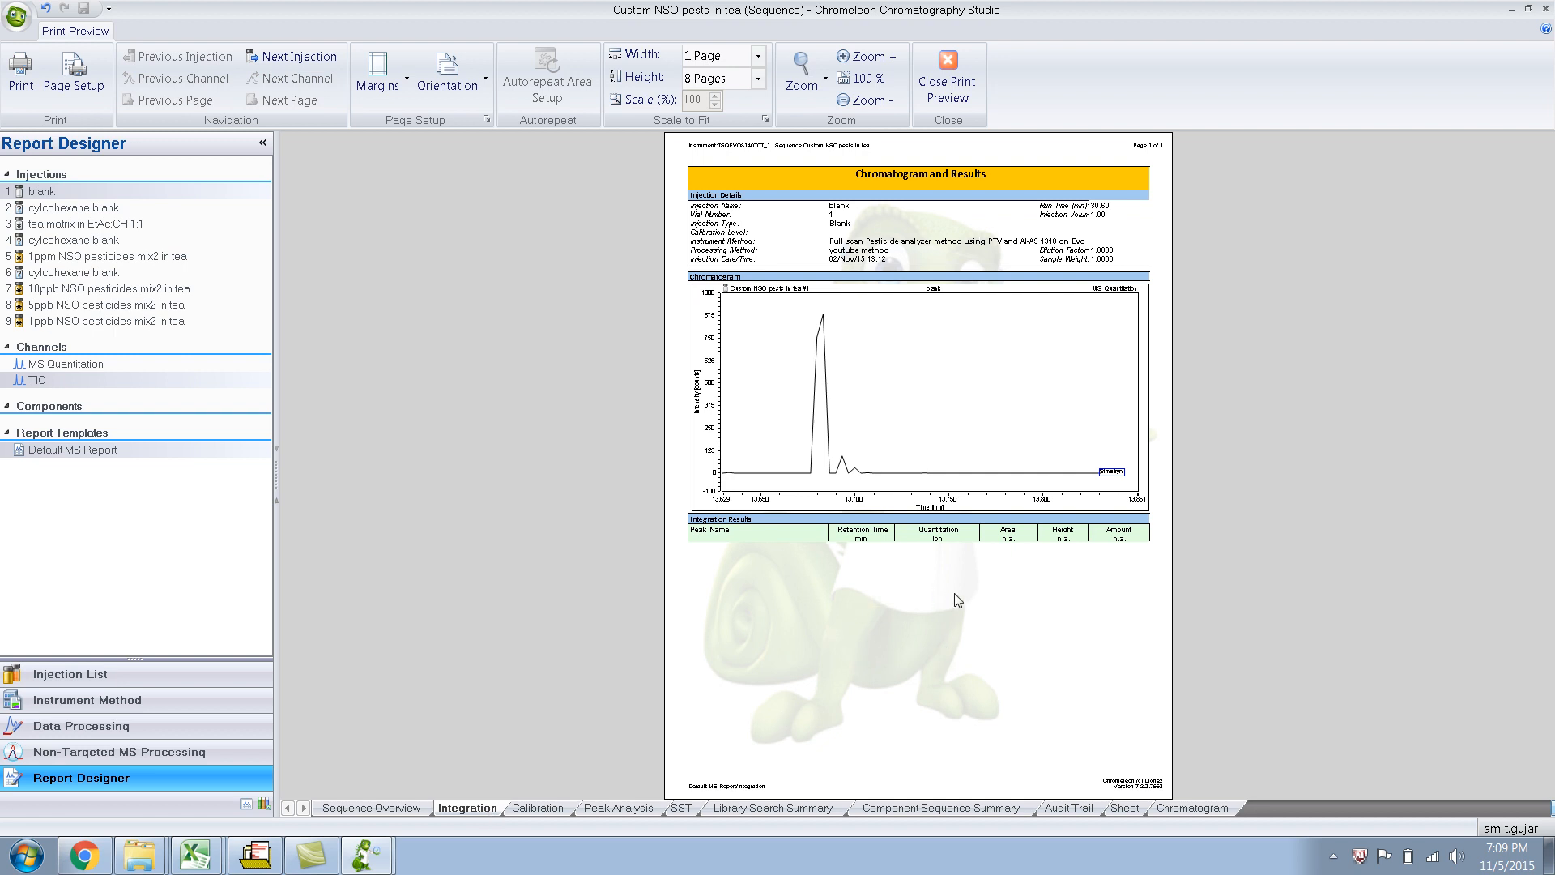
mouse_move(878, 663)
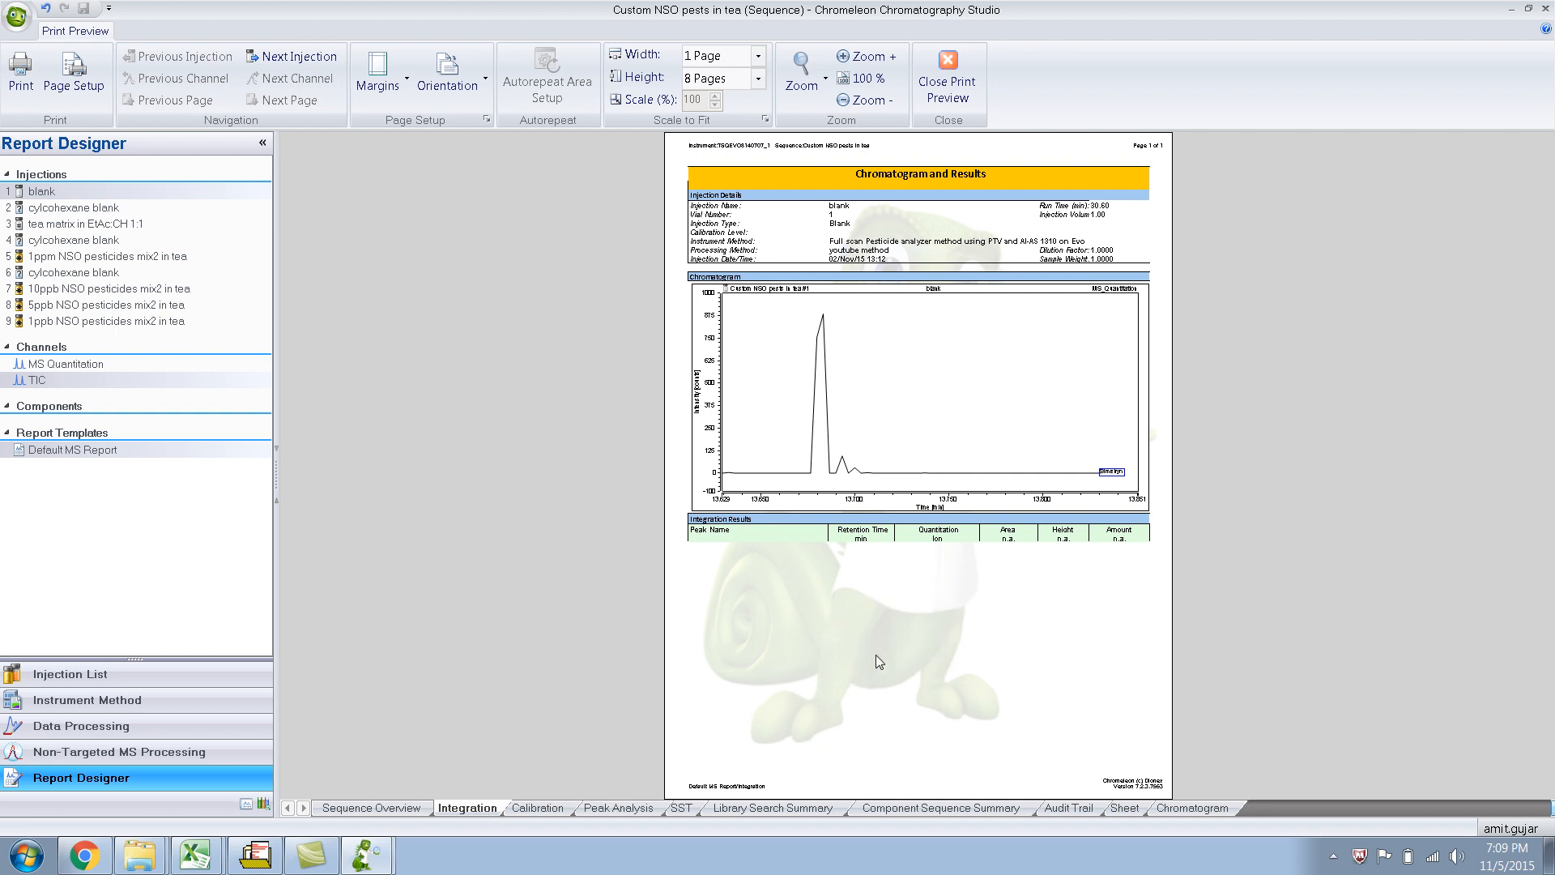
mouse_move(842, 714)
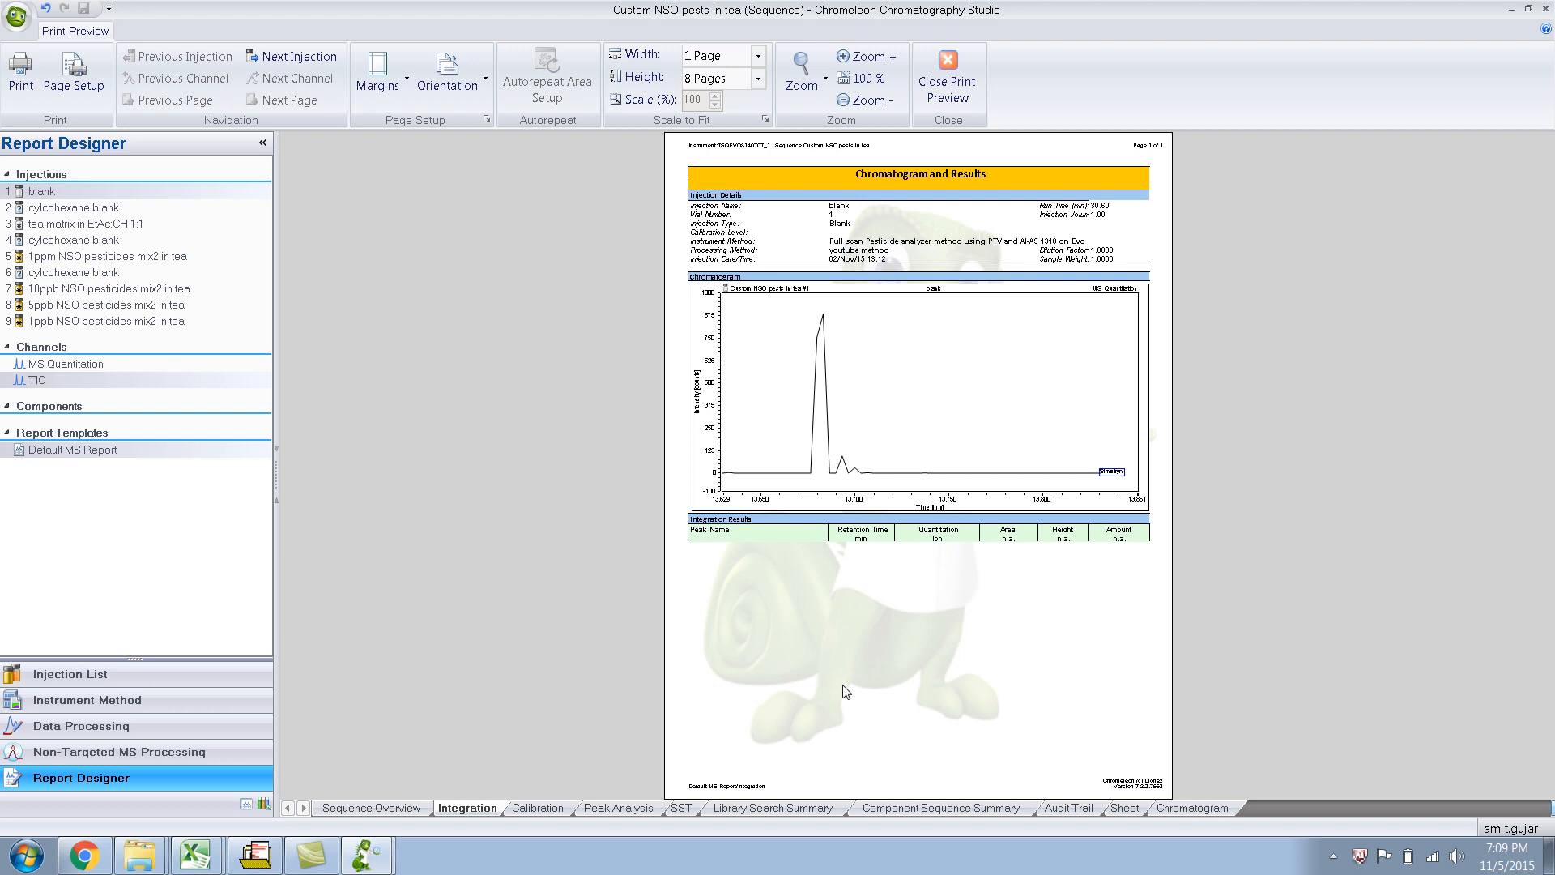
mouse_move(544, 870)
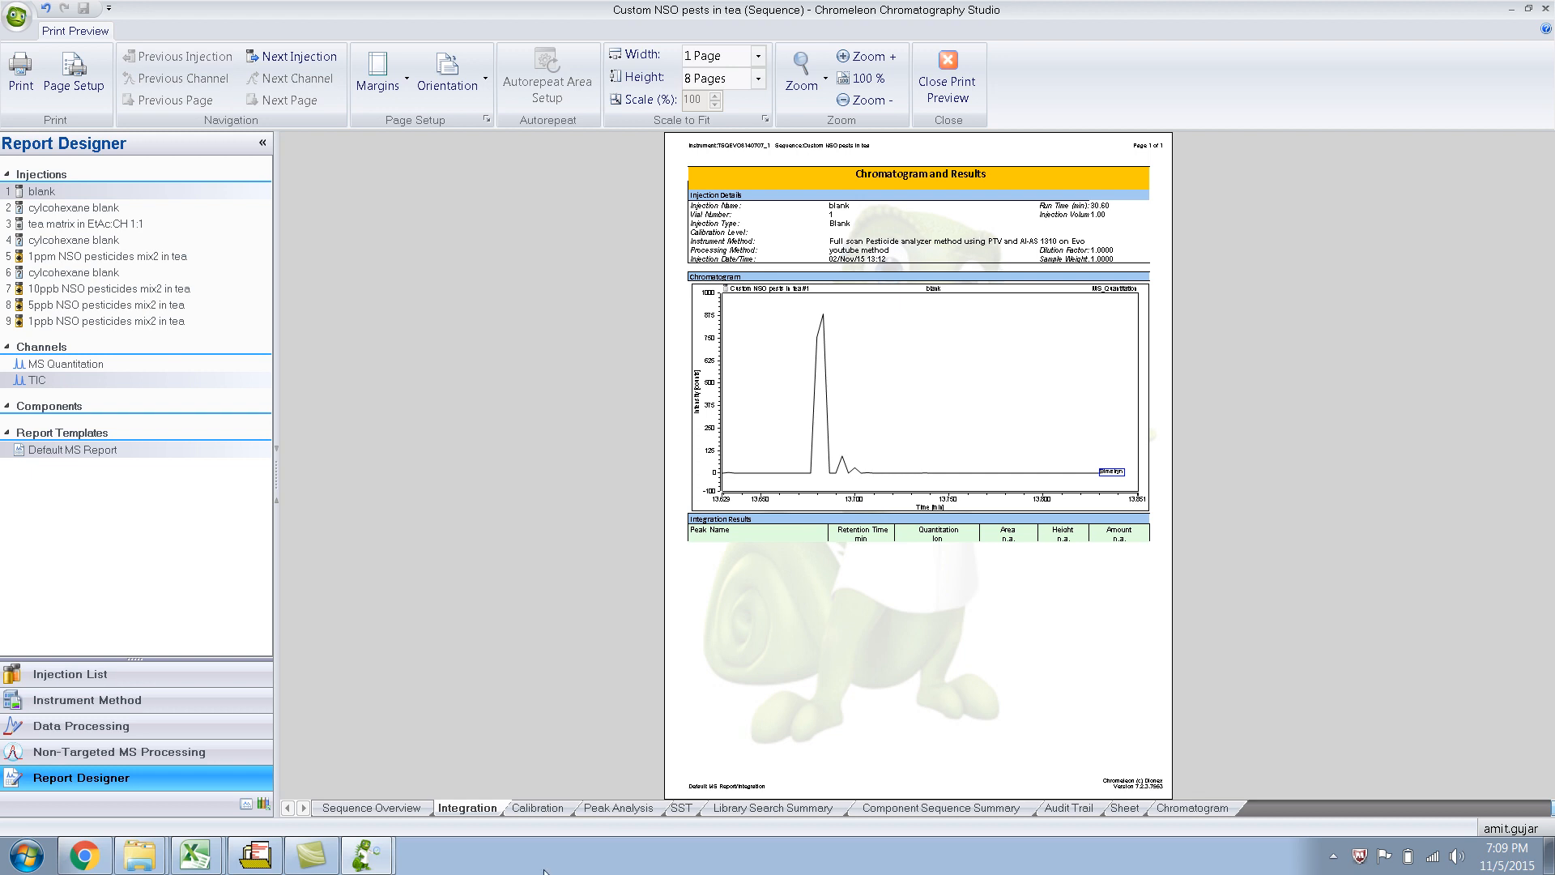
left_click(536, 806)
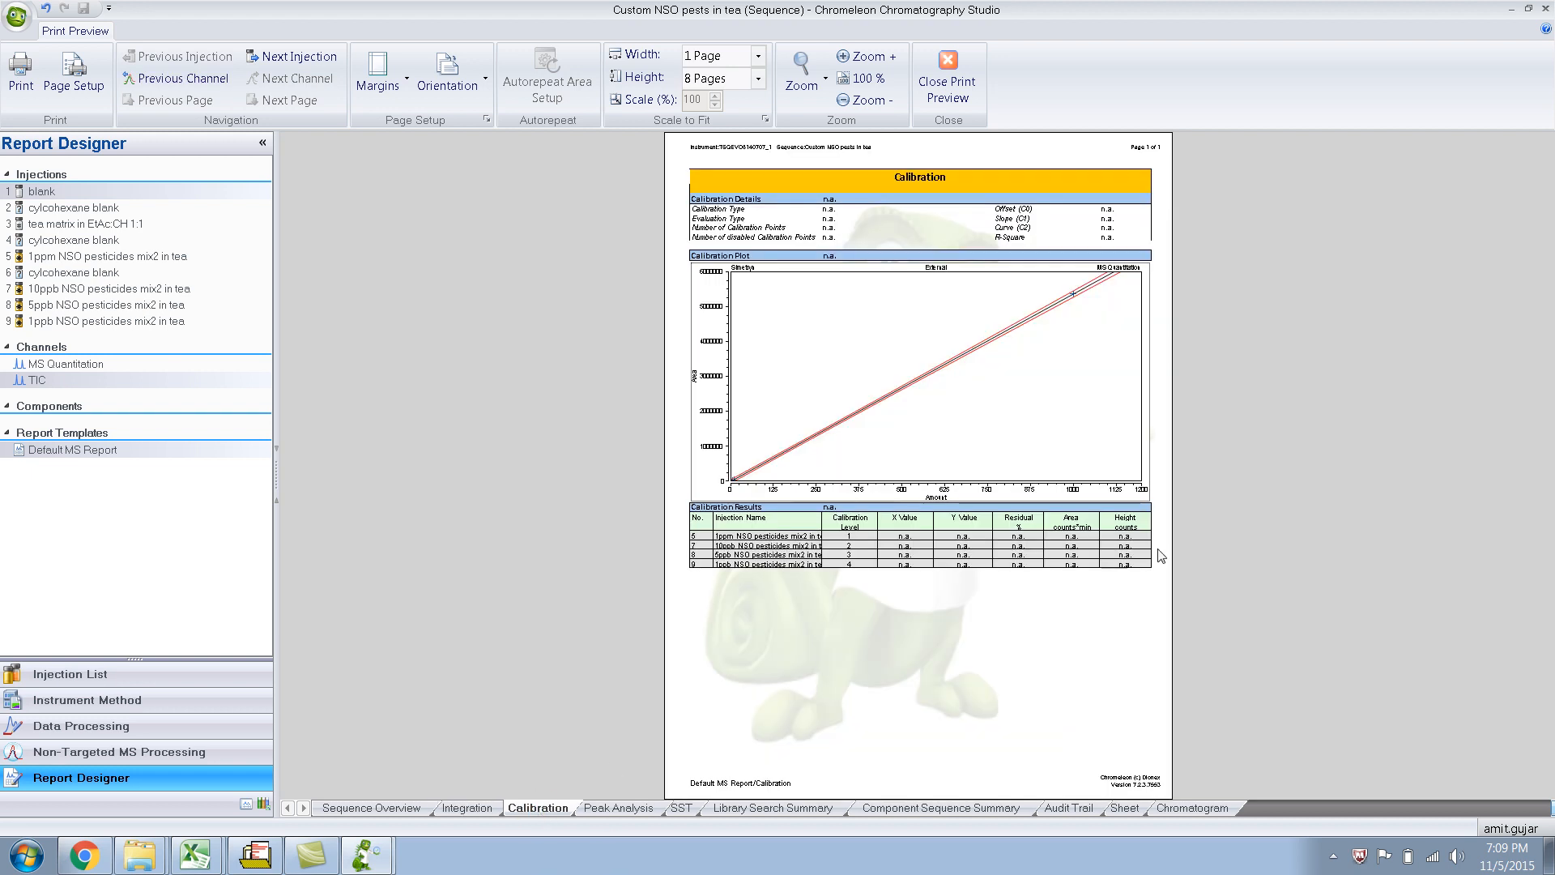
mouse_move(849, 617)
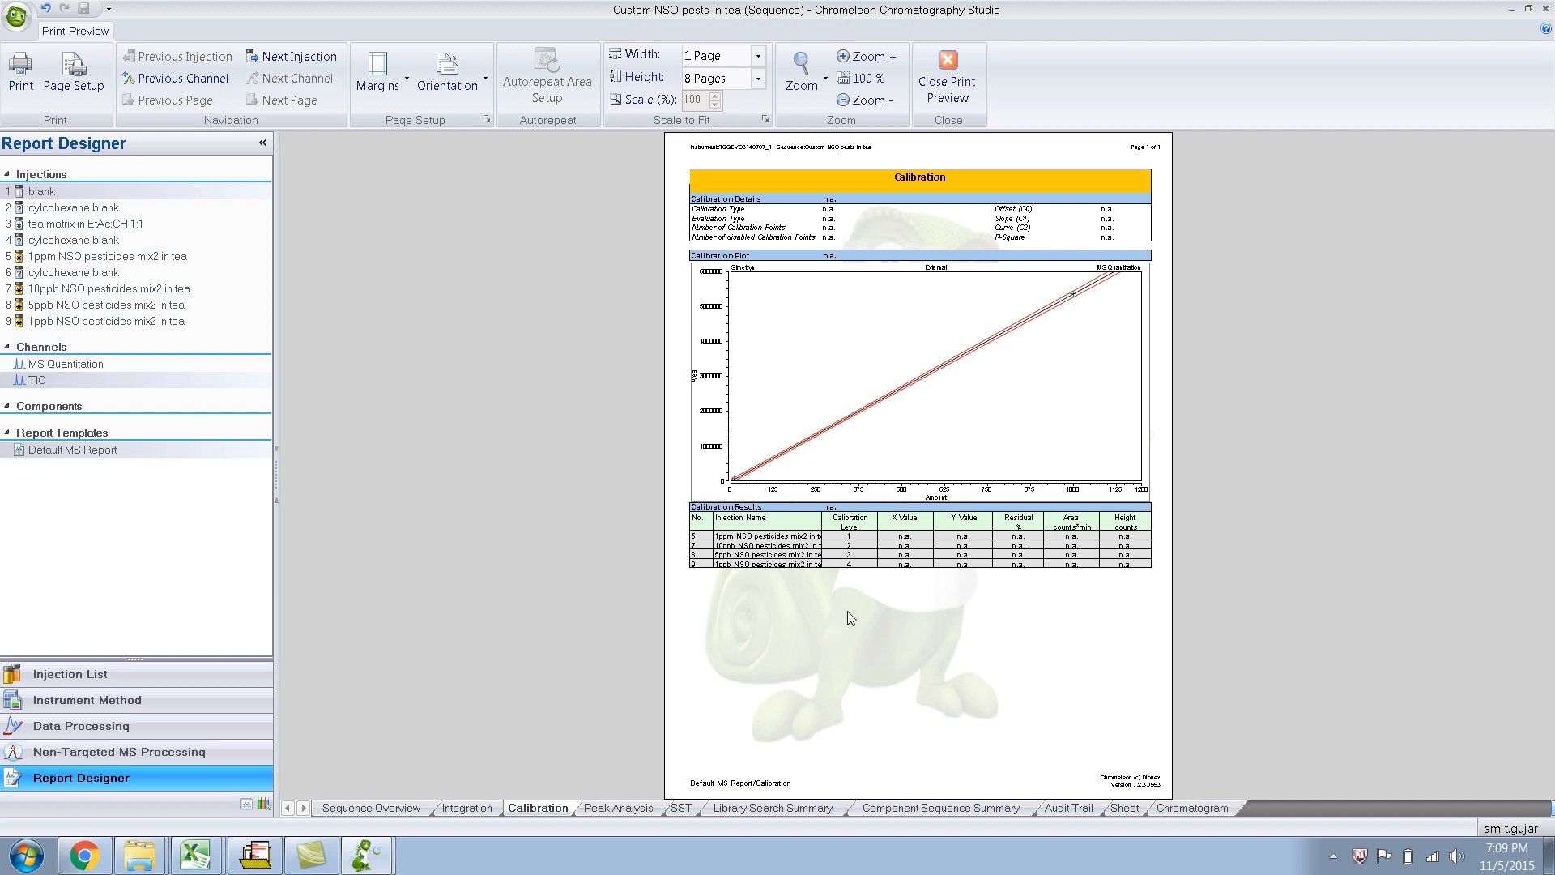
mouse_move(784, 661)
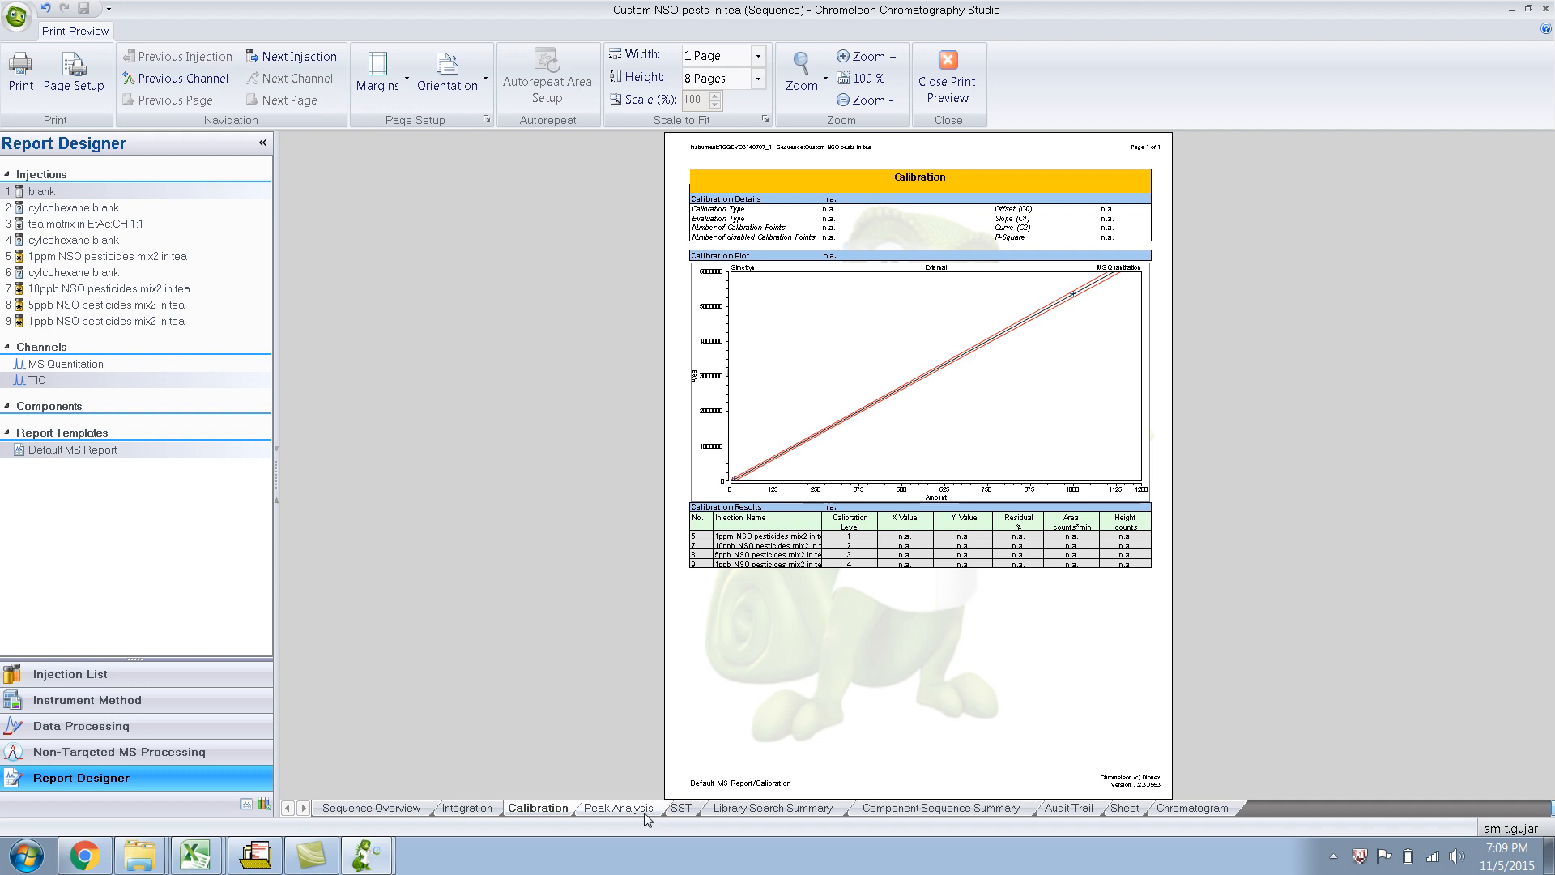
left_click(369, 807)
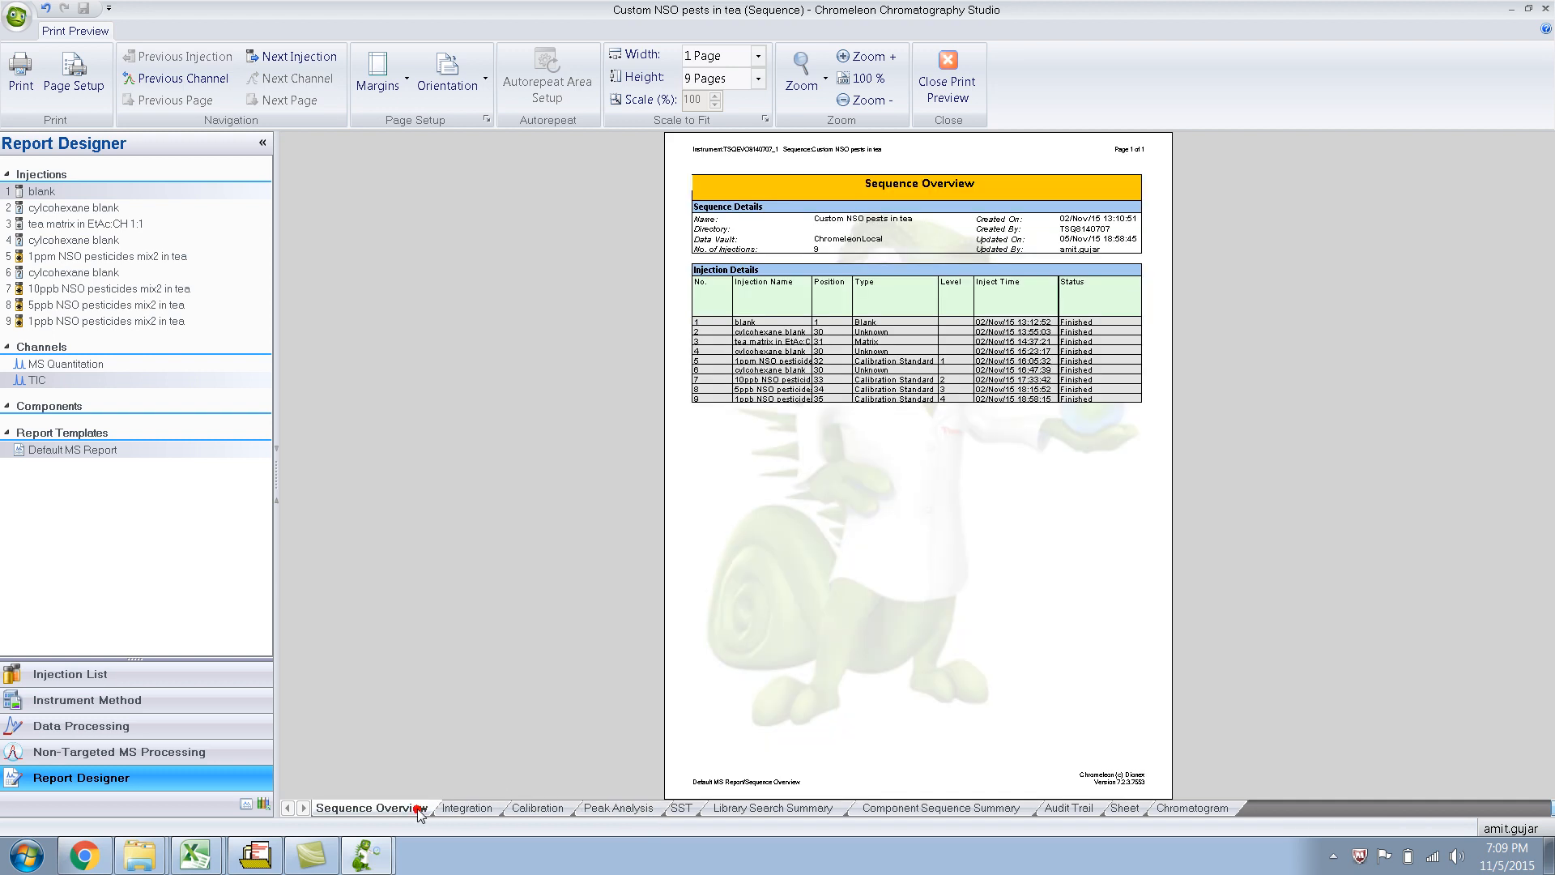
mouse_move(560, 701)
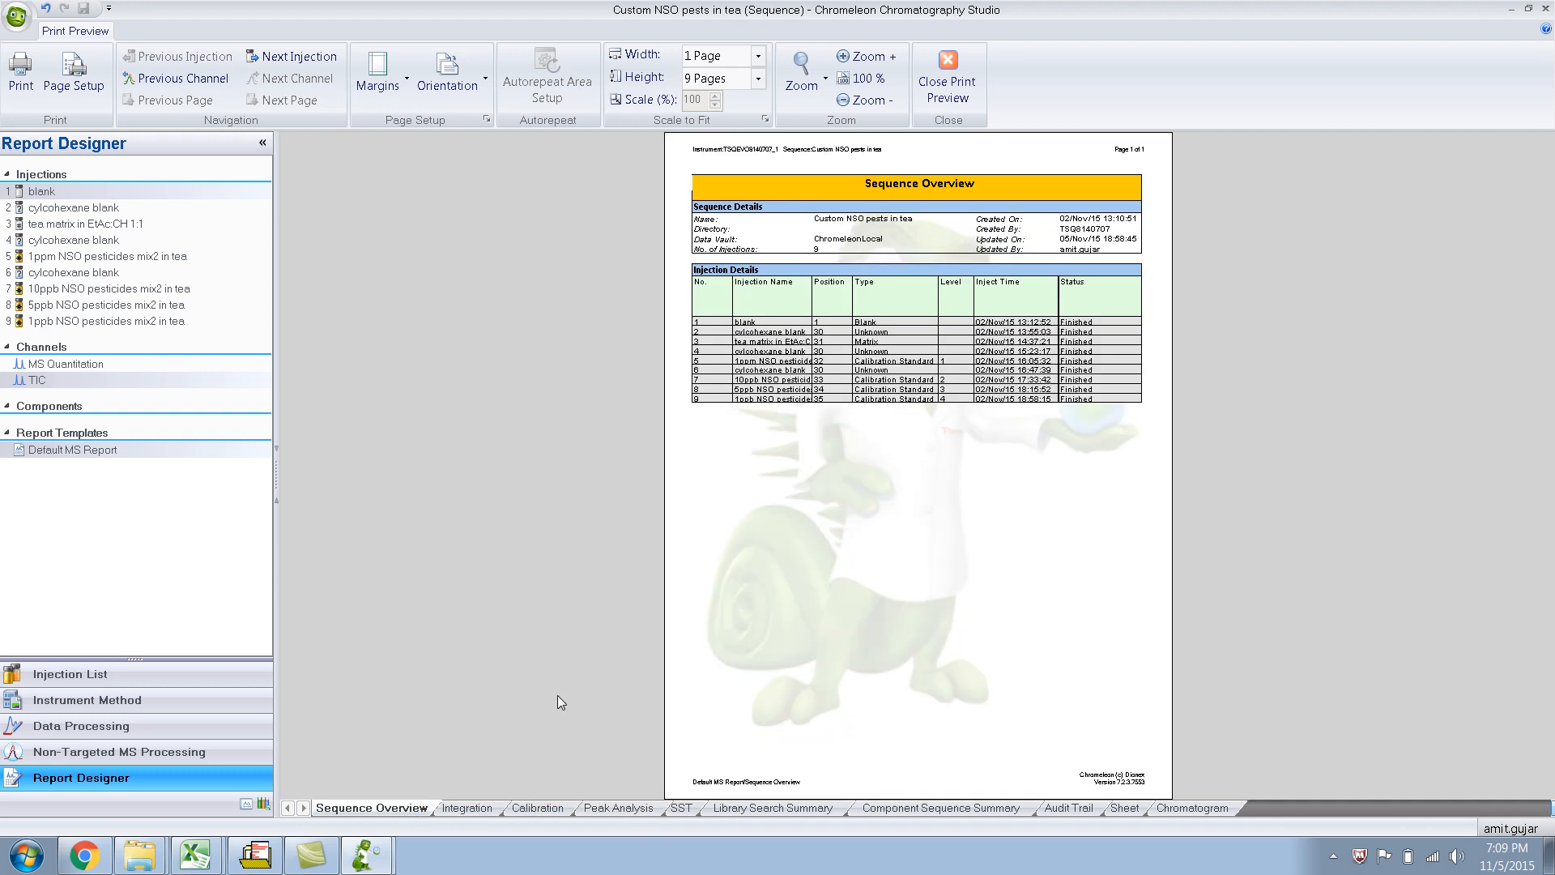
mouse_move(515, 764)
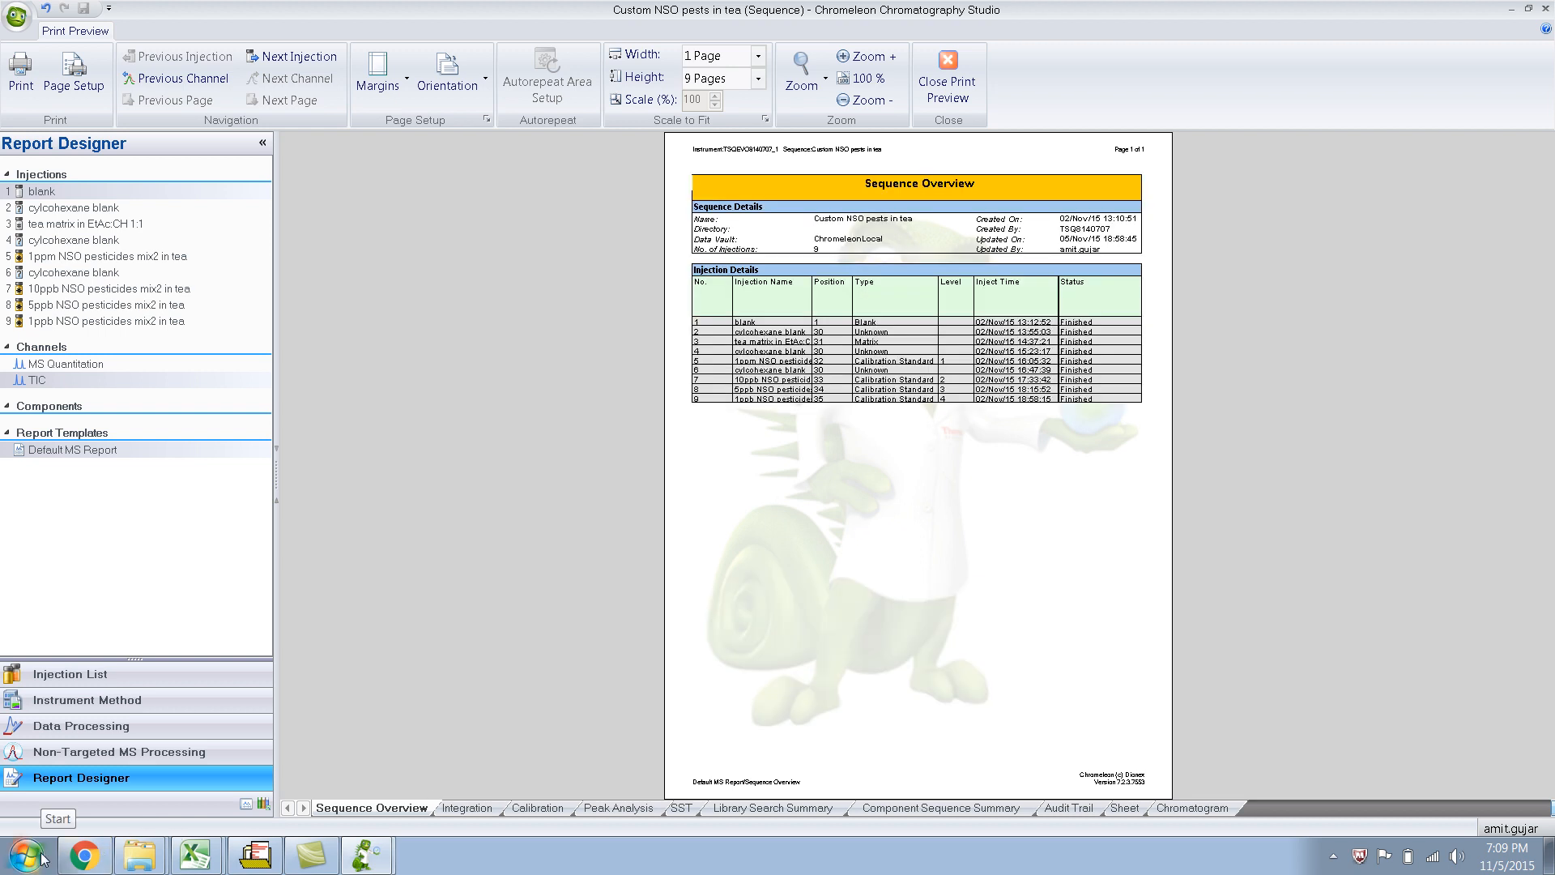
Expand the Thermo Chromeleon 7 folder under All Programs in the Start menu
left_click(23, 855)
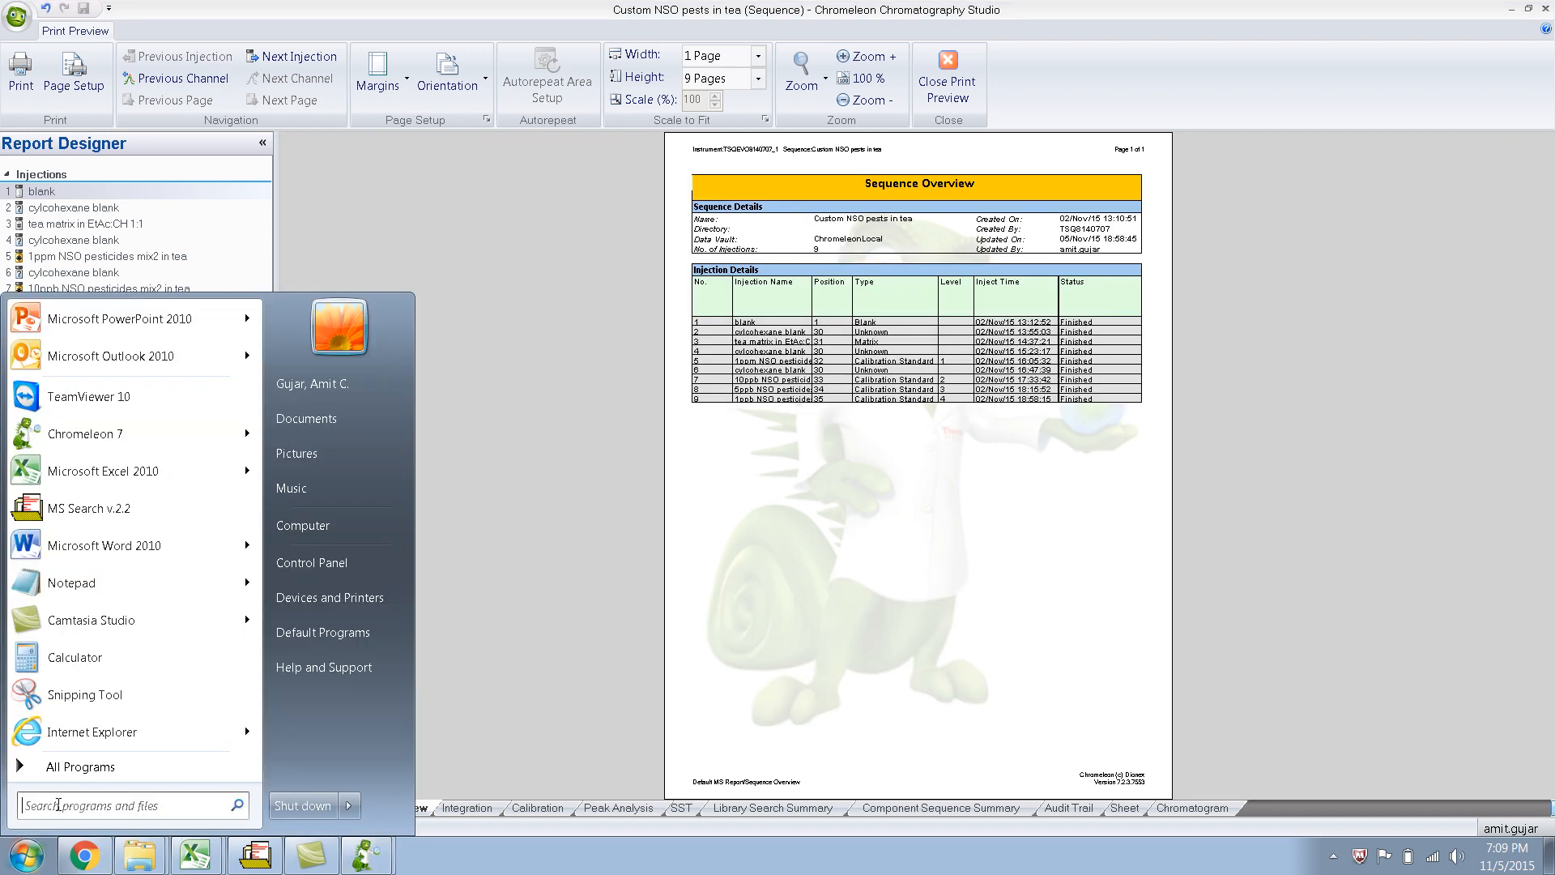
left_click(79, 767)
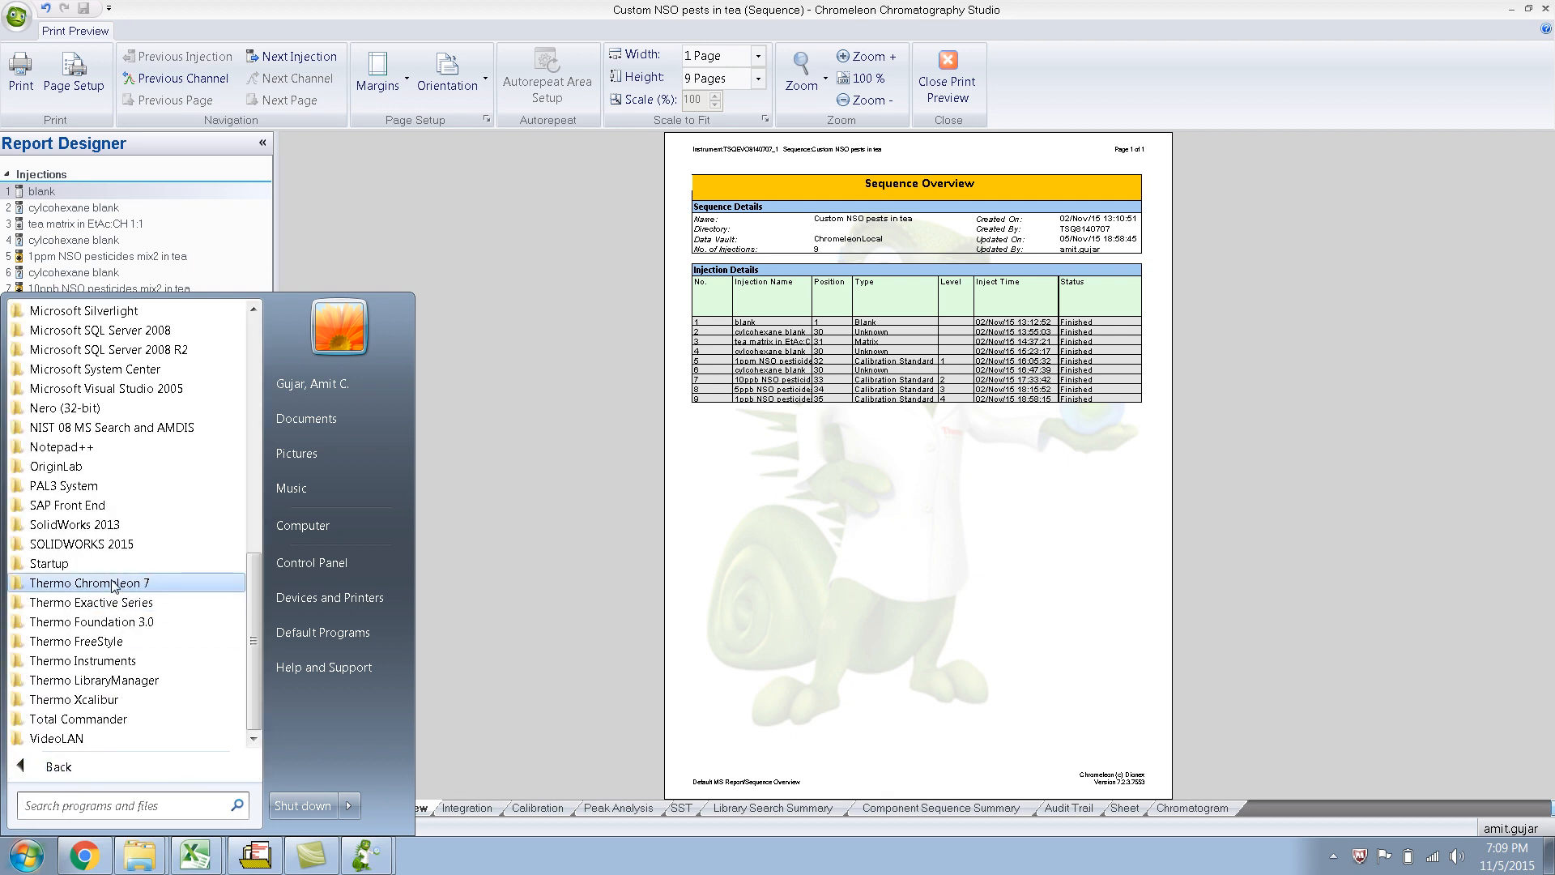
left_click(91, 581)
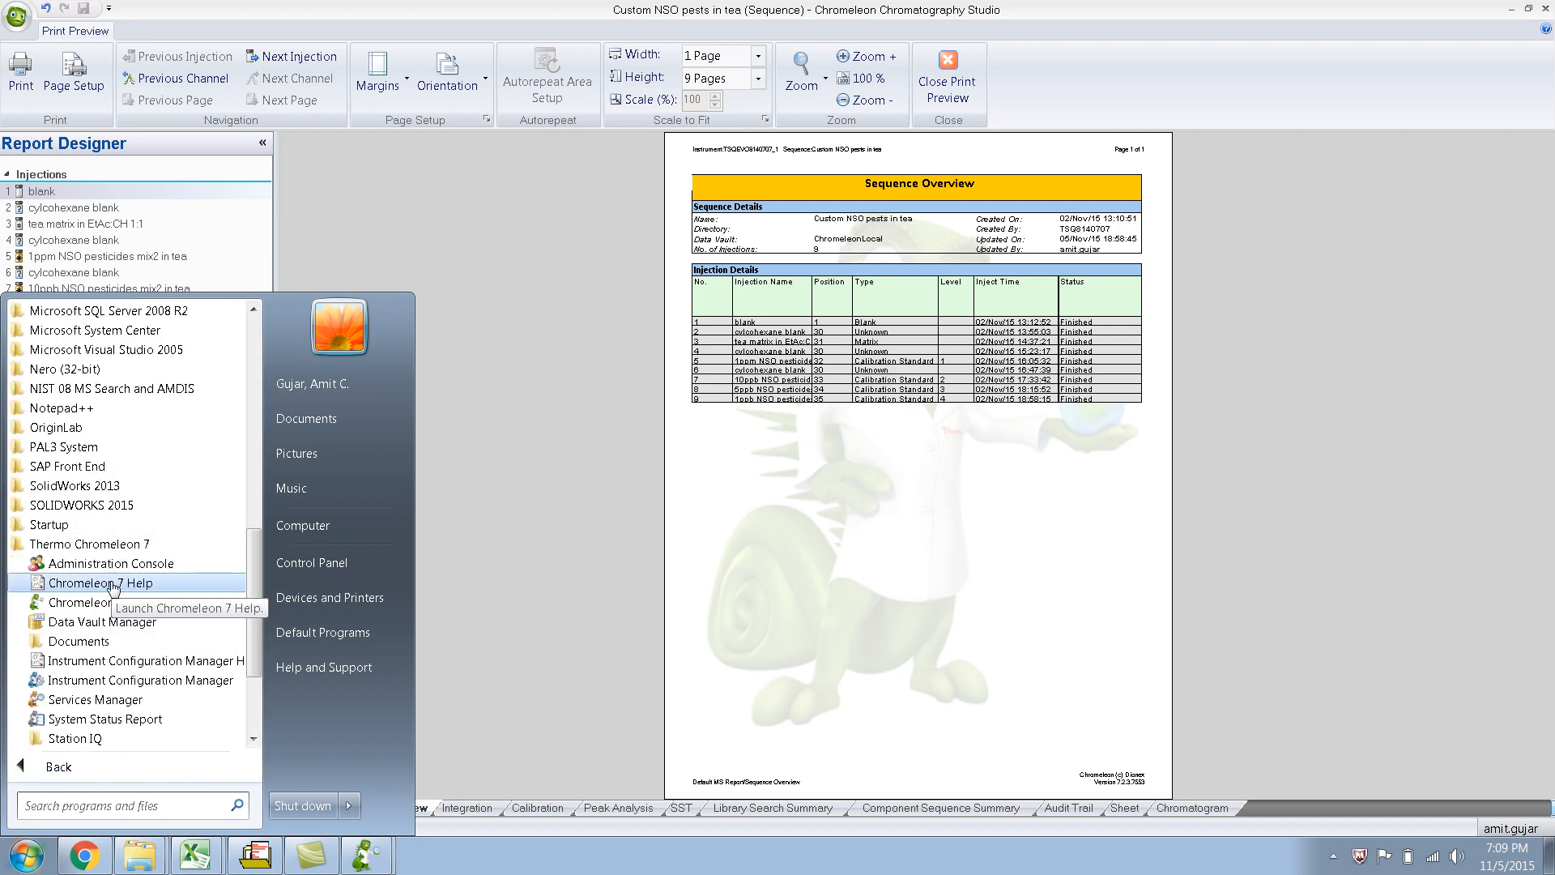
mouse_move(110, 564)
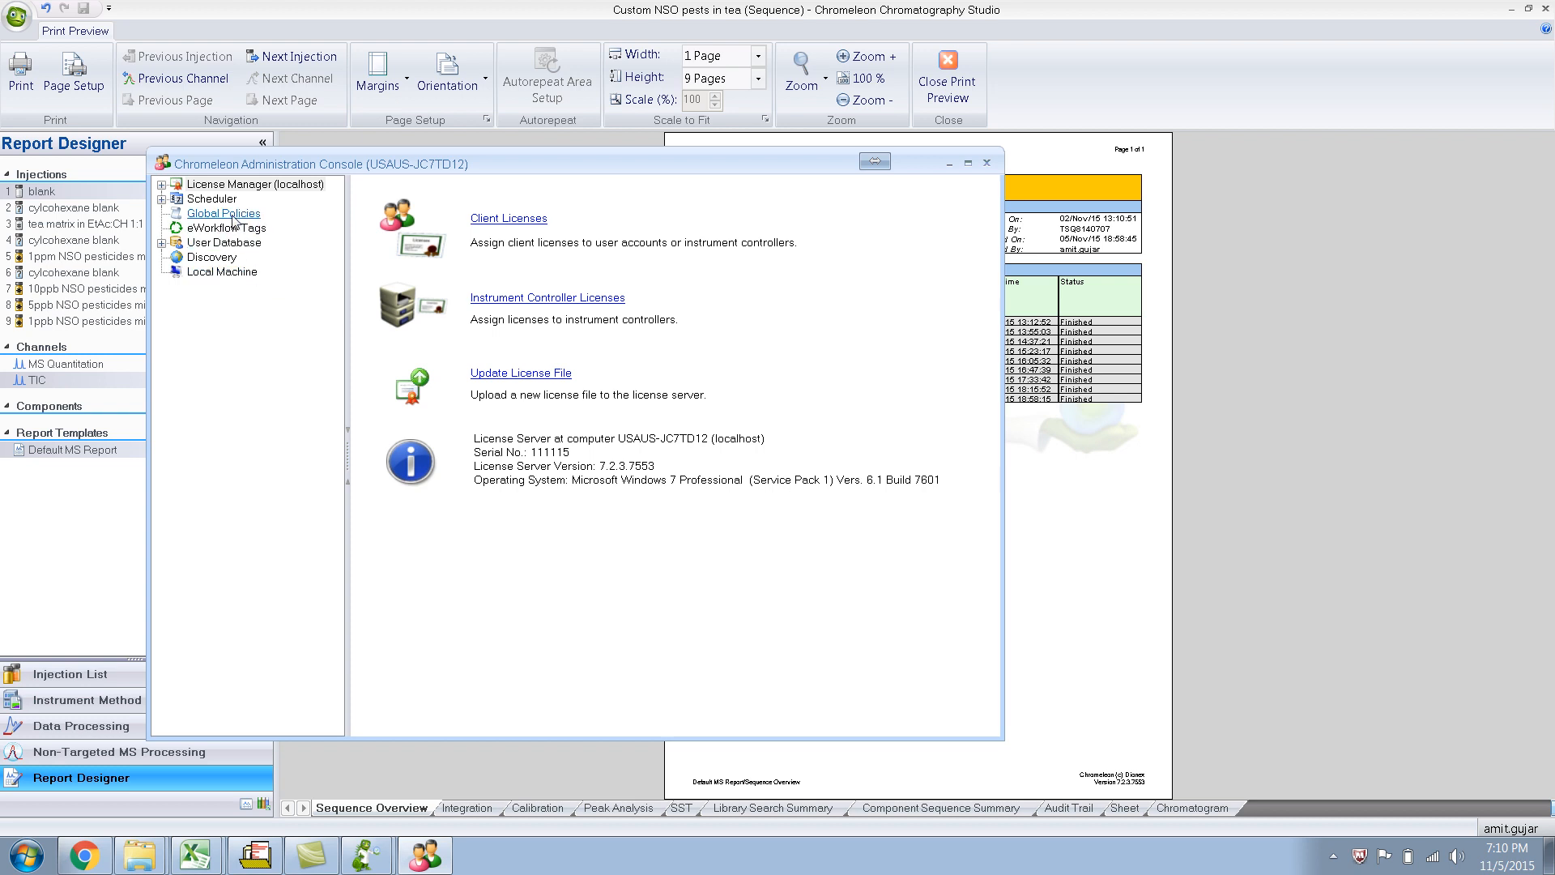
Switch off Print with watermark in the global Watermark policy and close the console
left_click(221, 213)
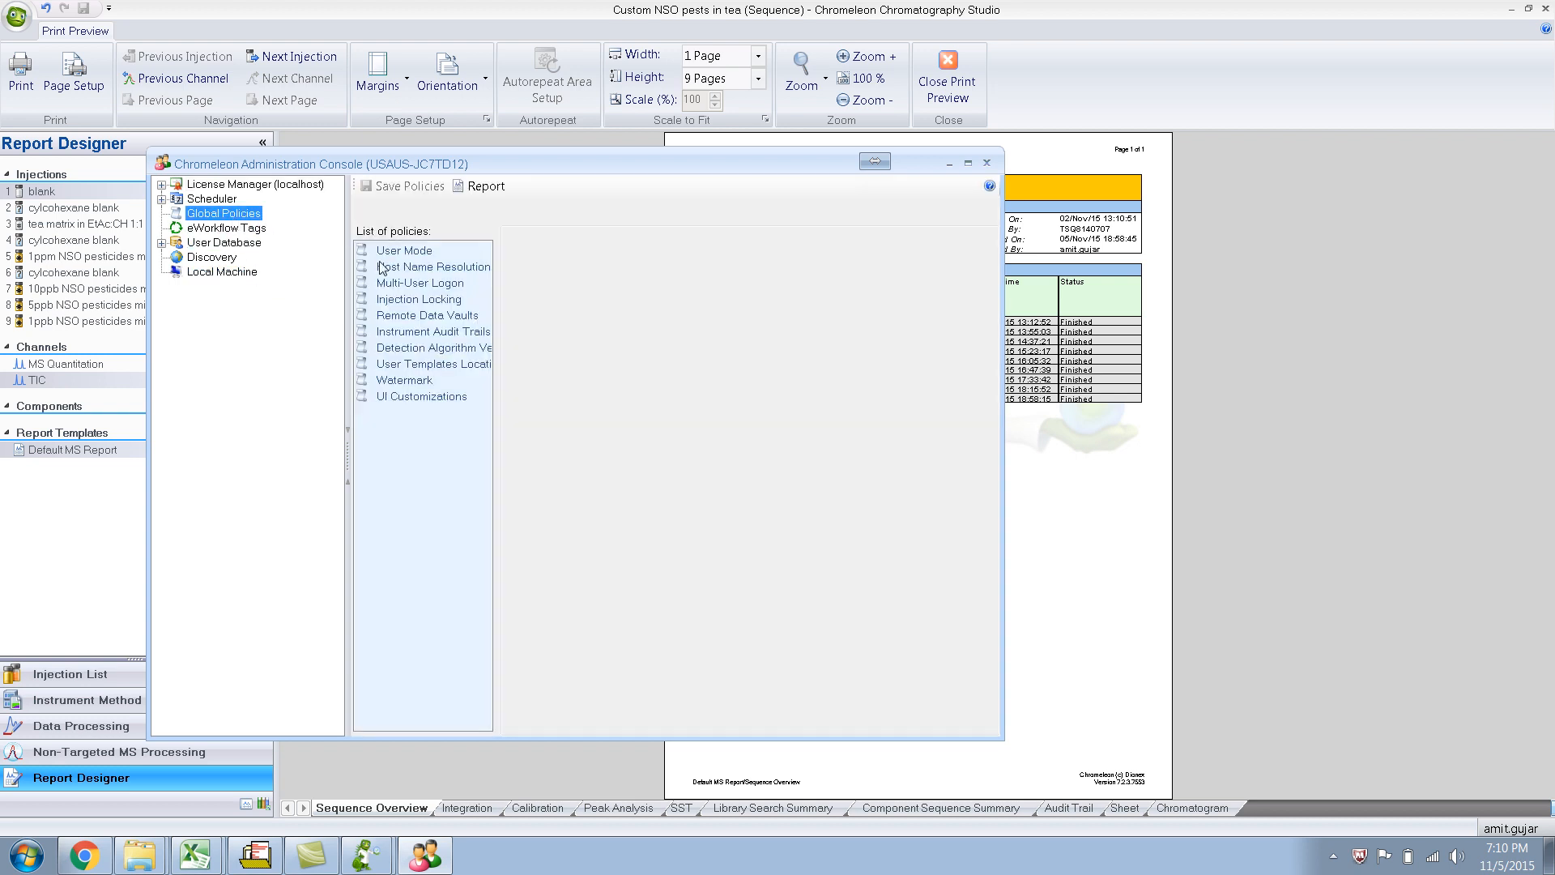
mouse_move(405, 387)
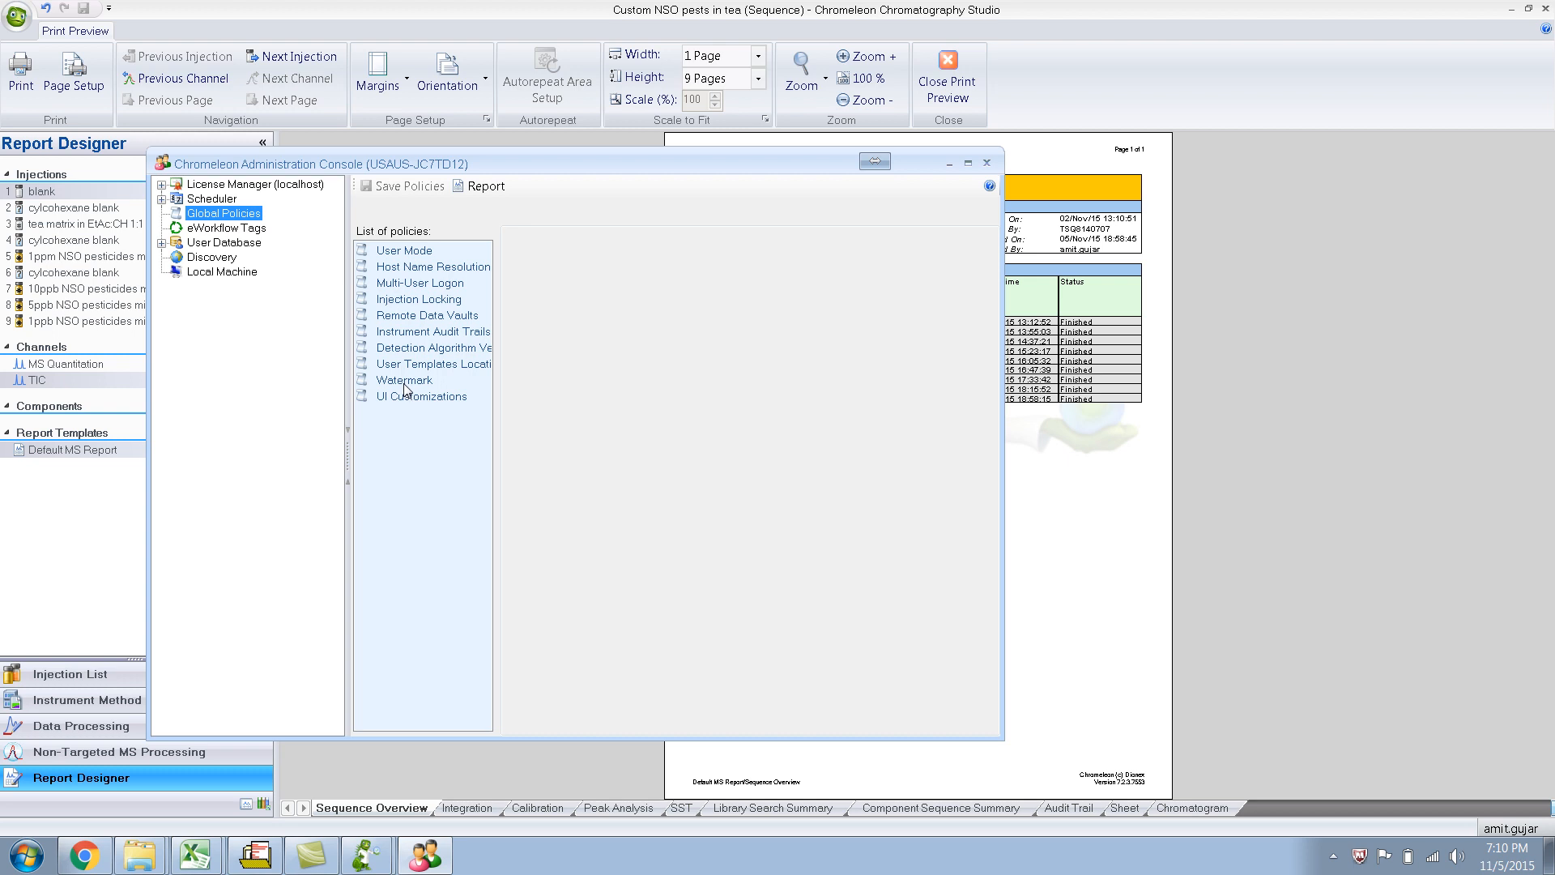
left_click(405, 379)
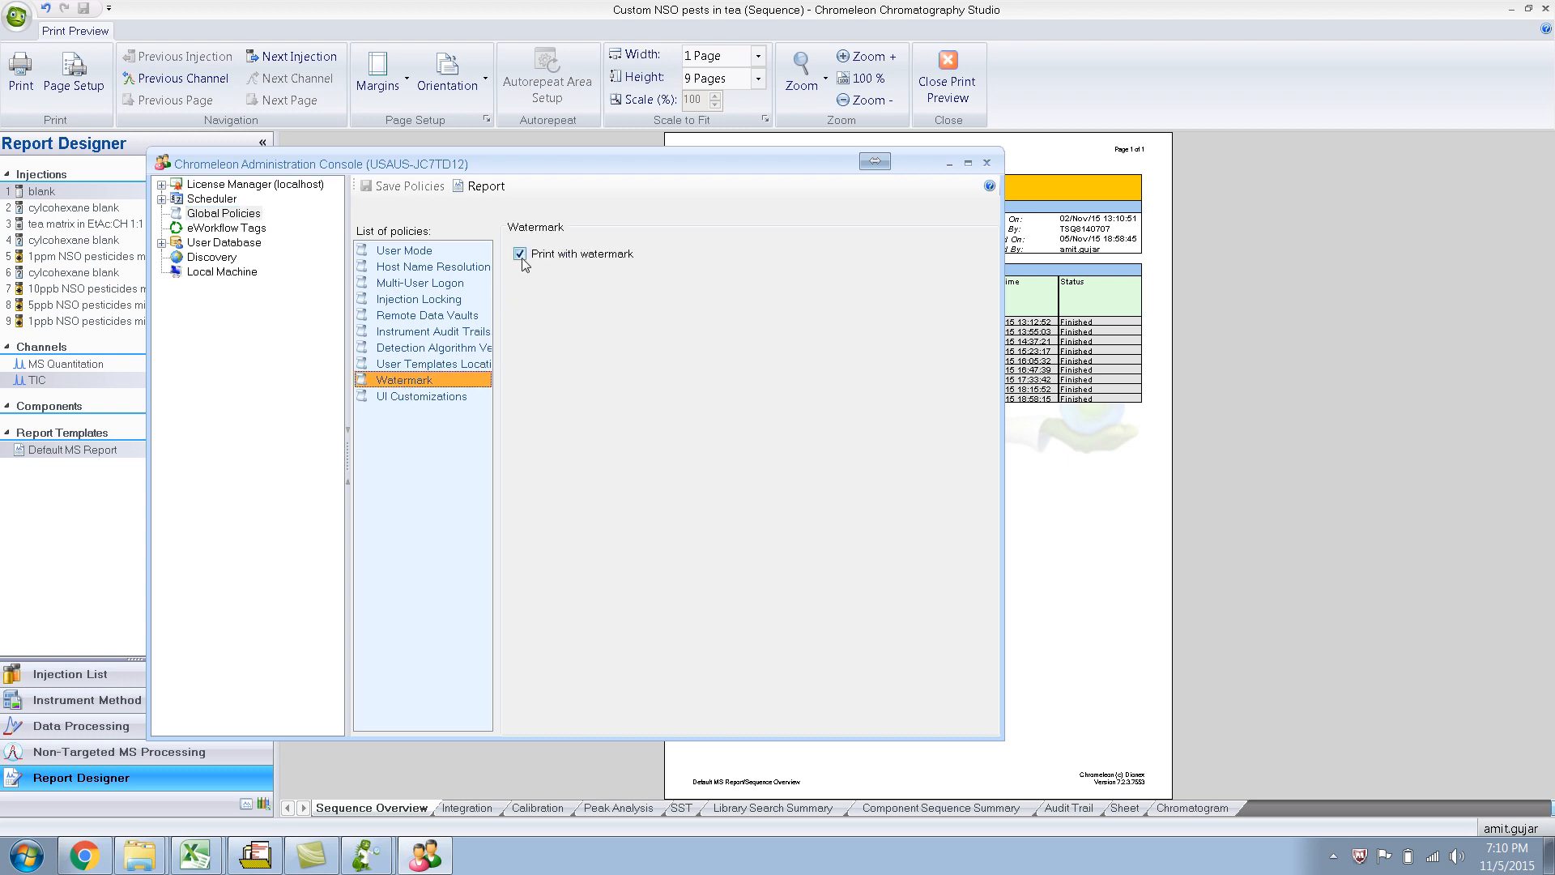
left_click(520, 253)
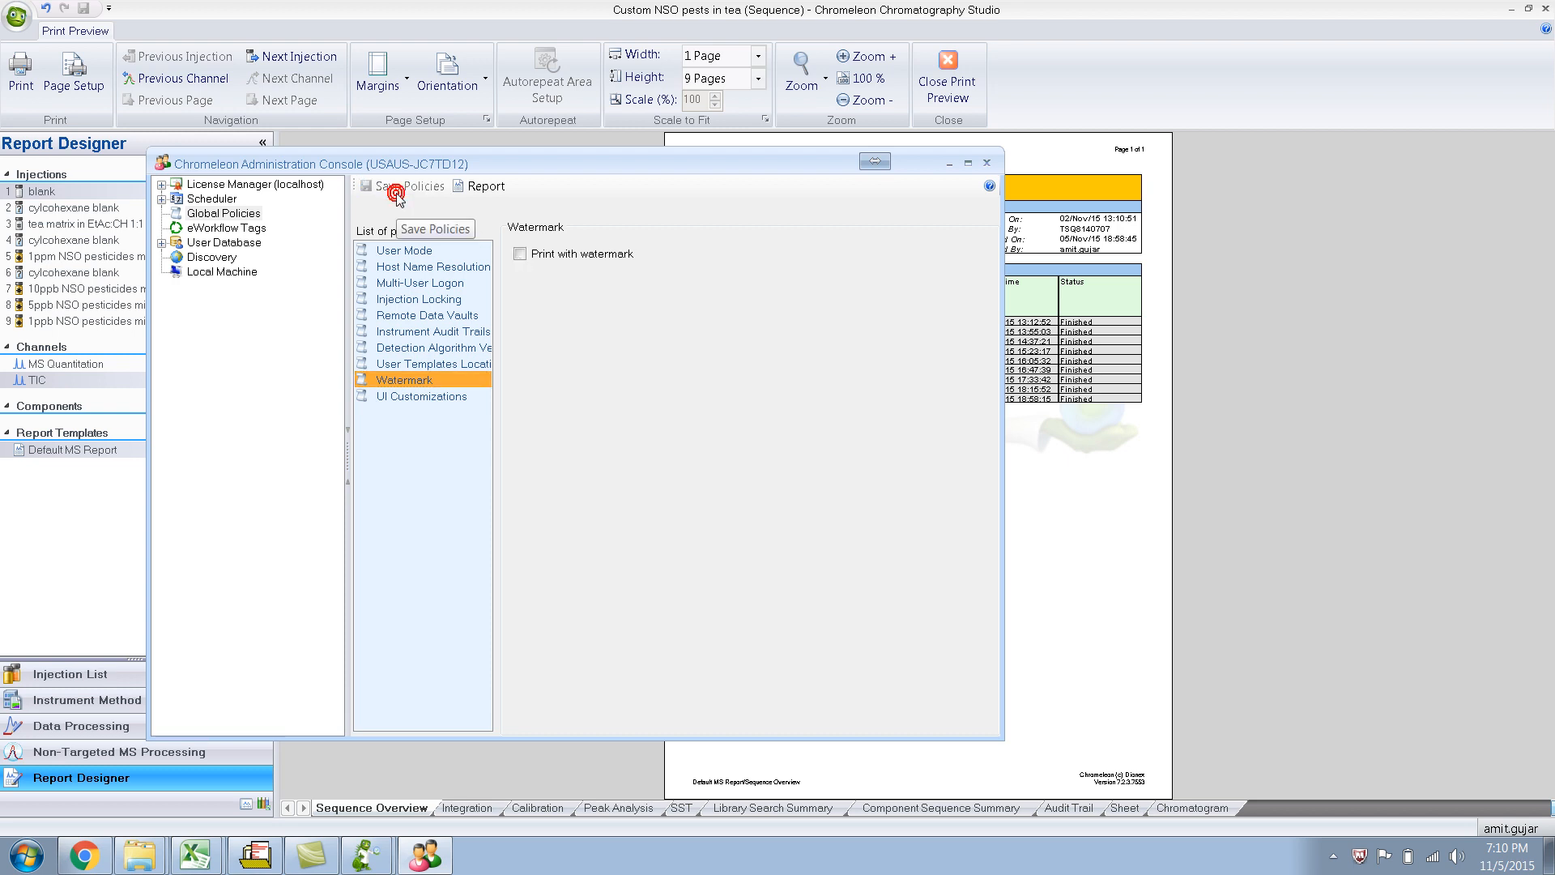
mouse_move(980, 176)
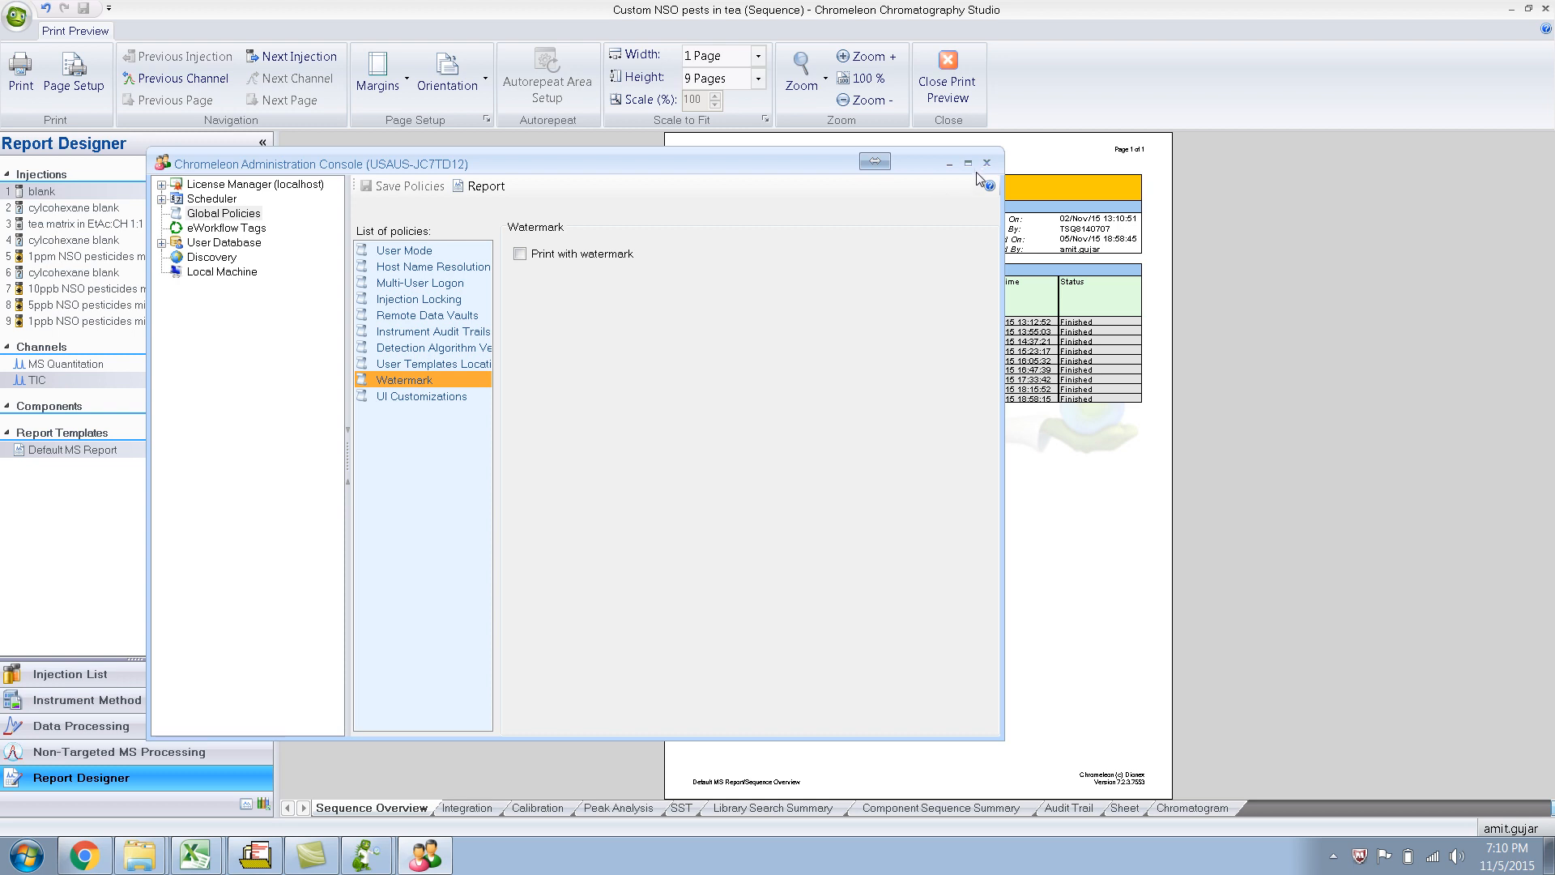
left_click(987, 162)
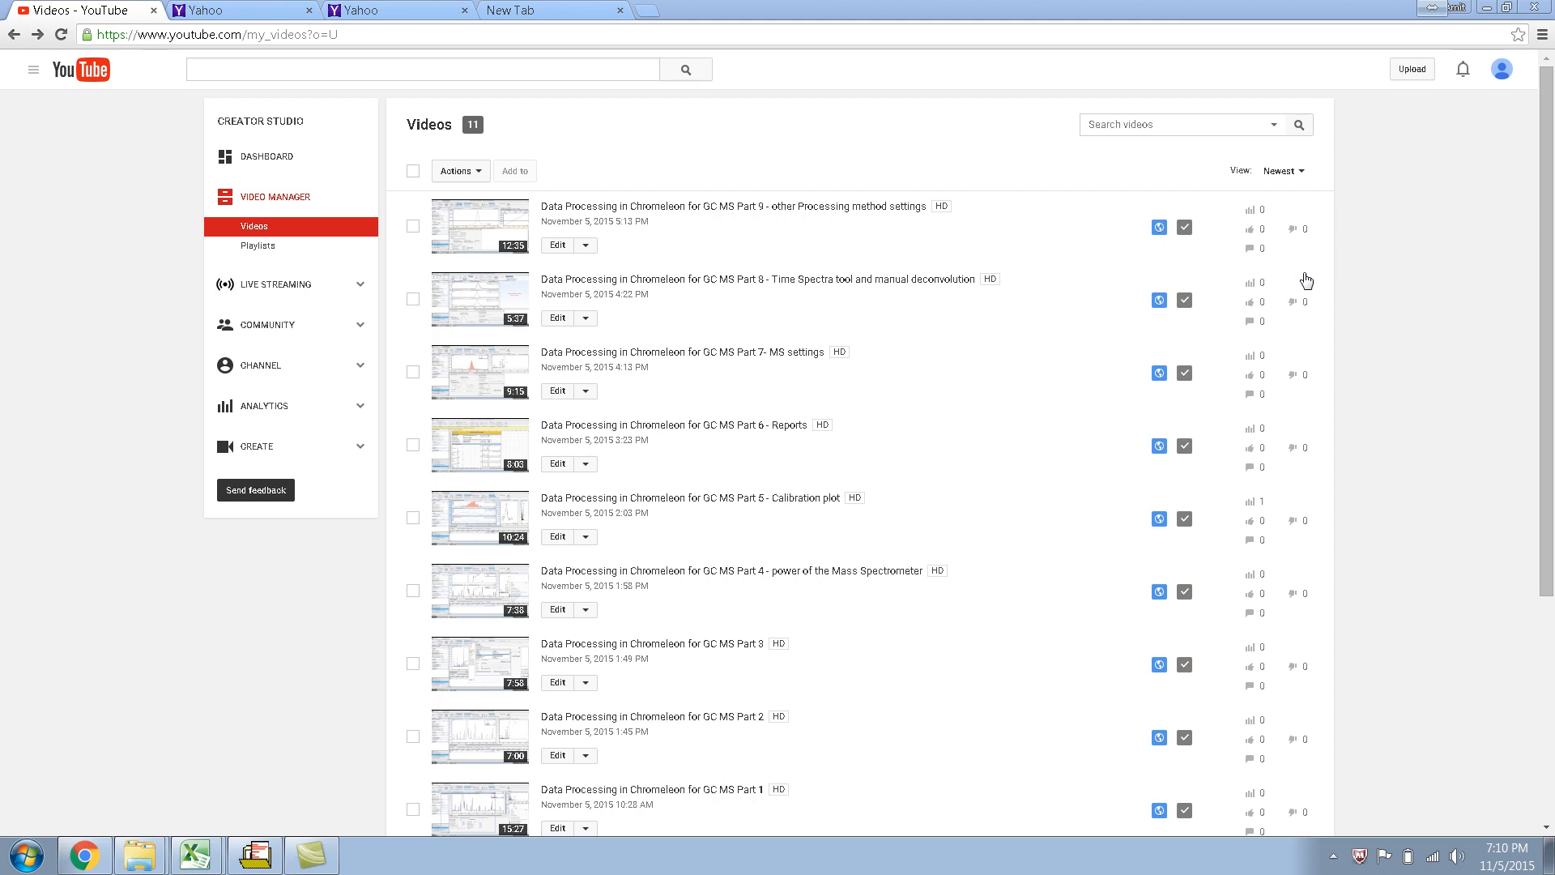
Relaunch Chromeleon 7 and bring its console with the 'Custom NSO pests in tea' sequence to the front
left_click(29, 854)
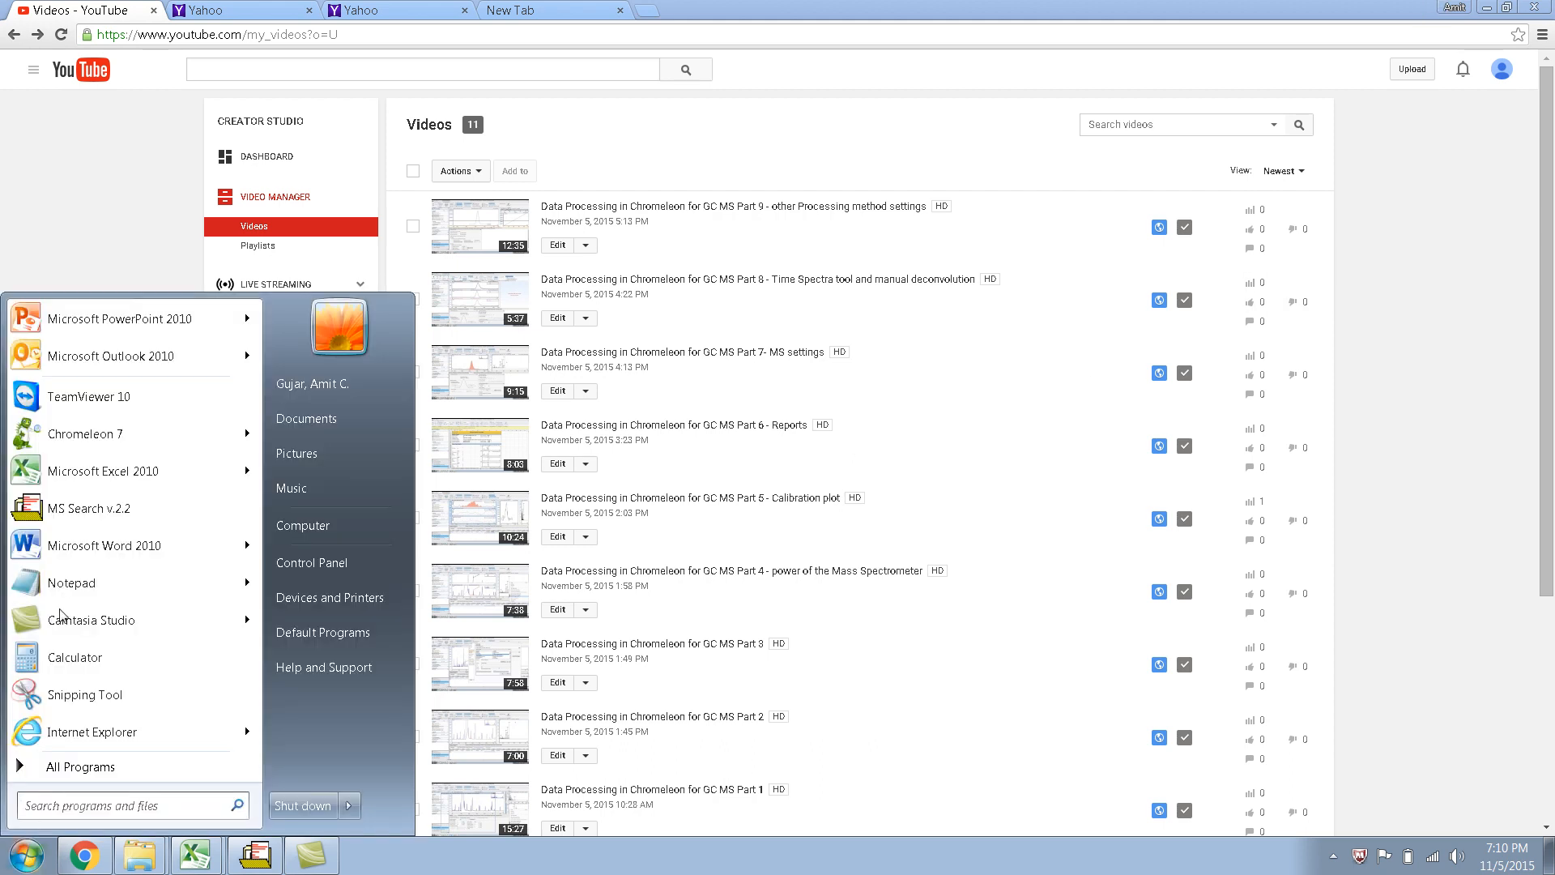
left_click(100, 444)
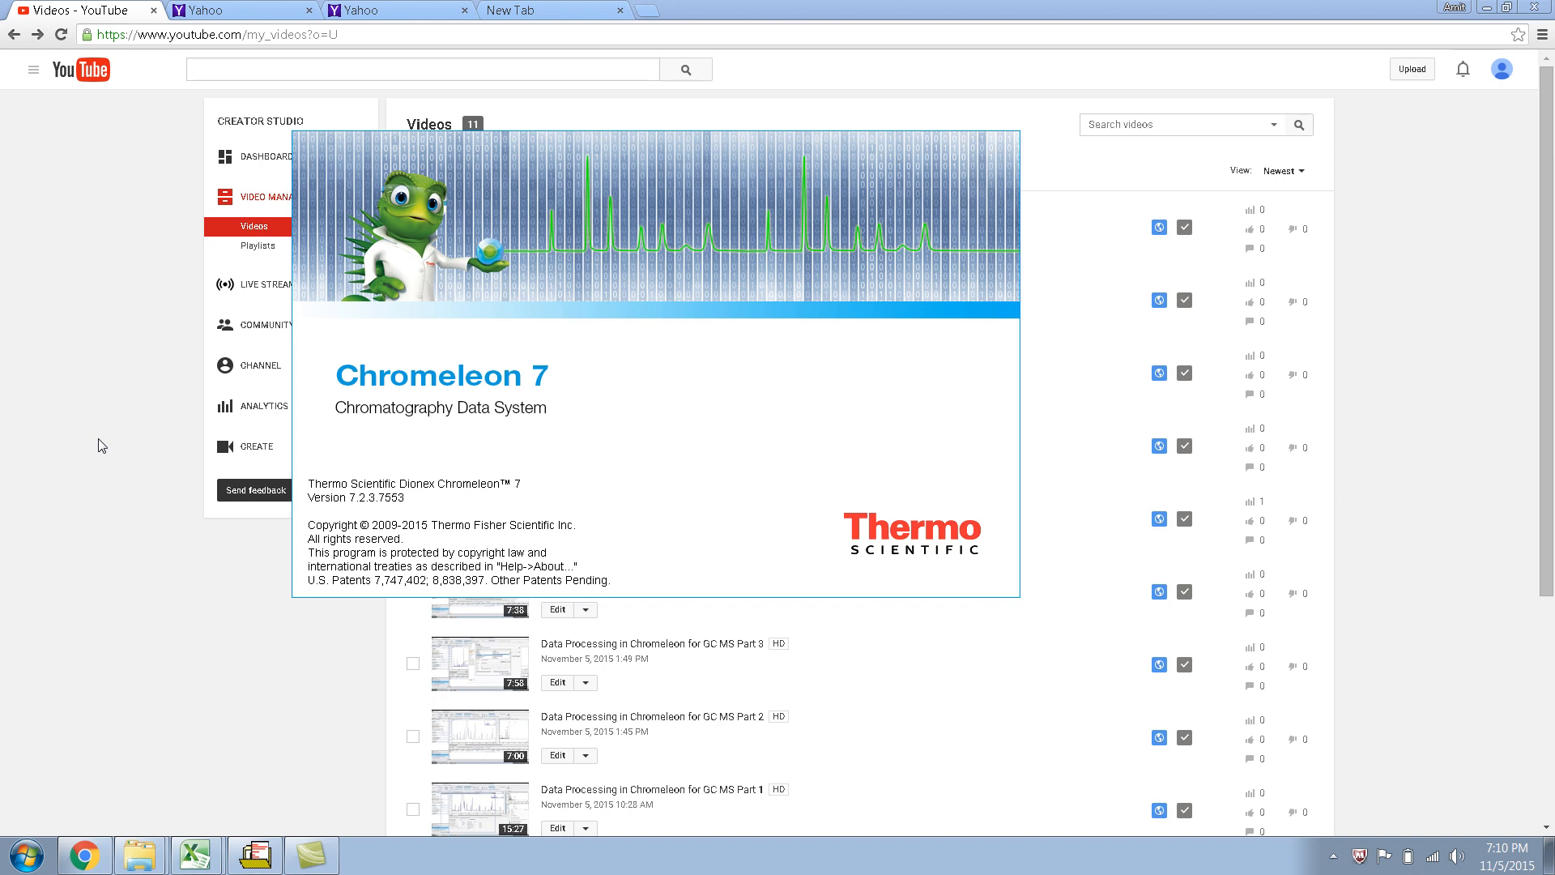
left_click(369, 856)
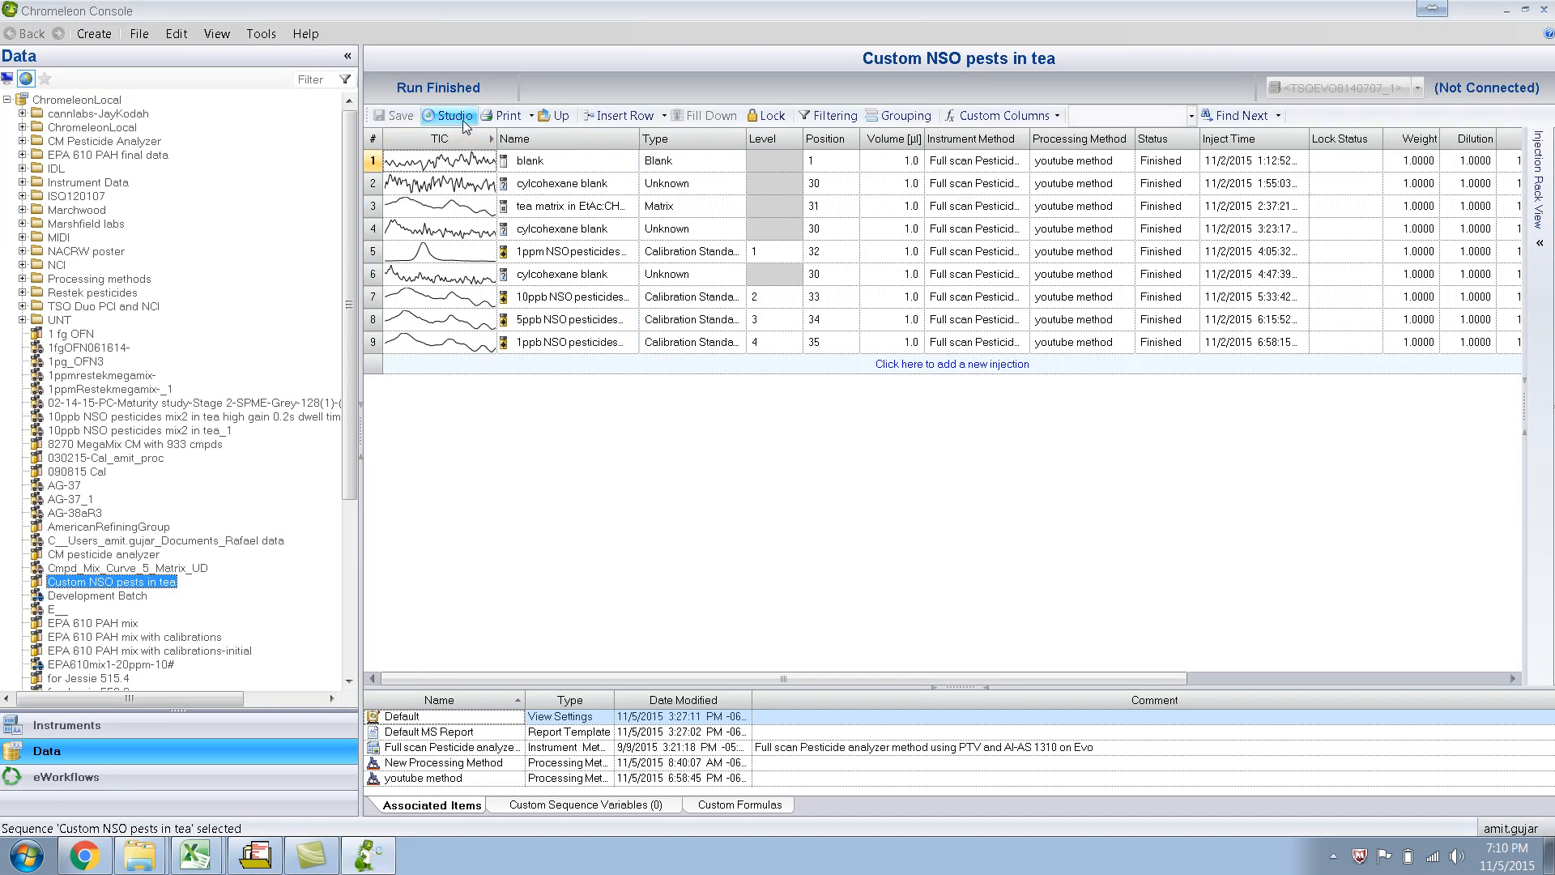
Show the sequence report's Sequence Overview sheet in Report Designer and bring up the file commands
left_click(450, 115)
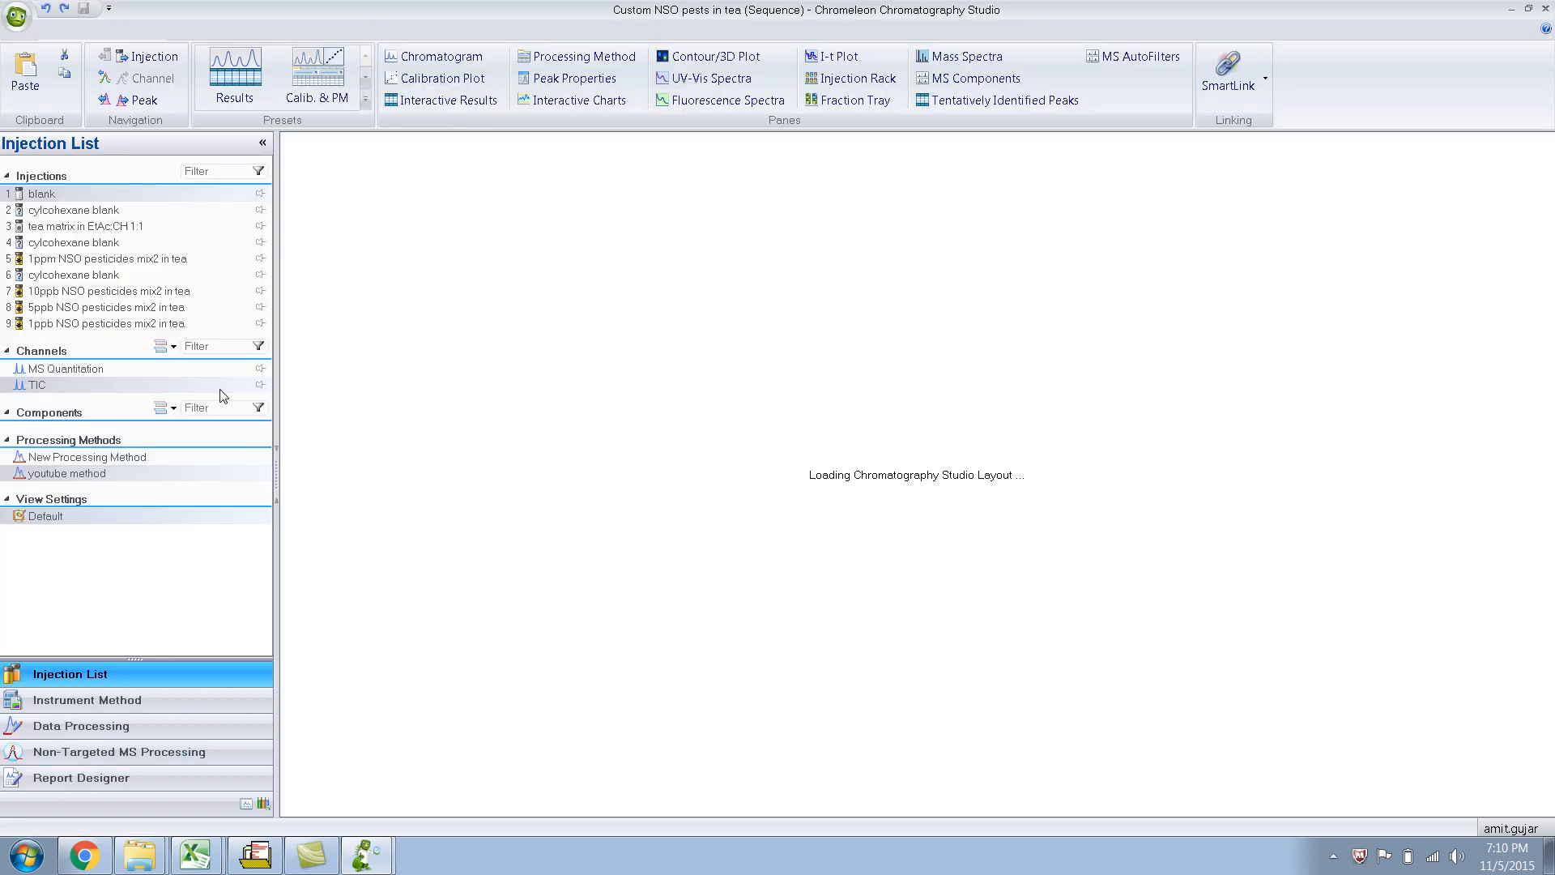
left_click(81, 726)
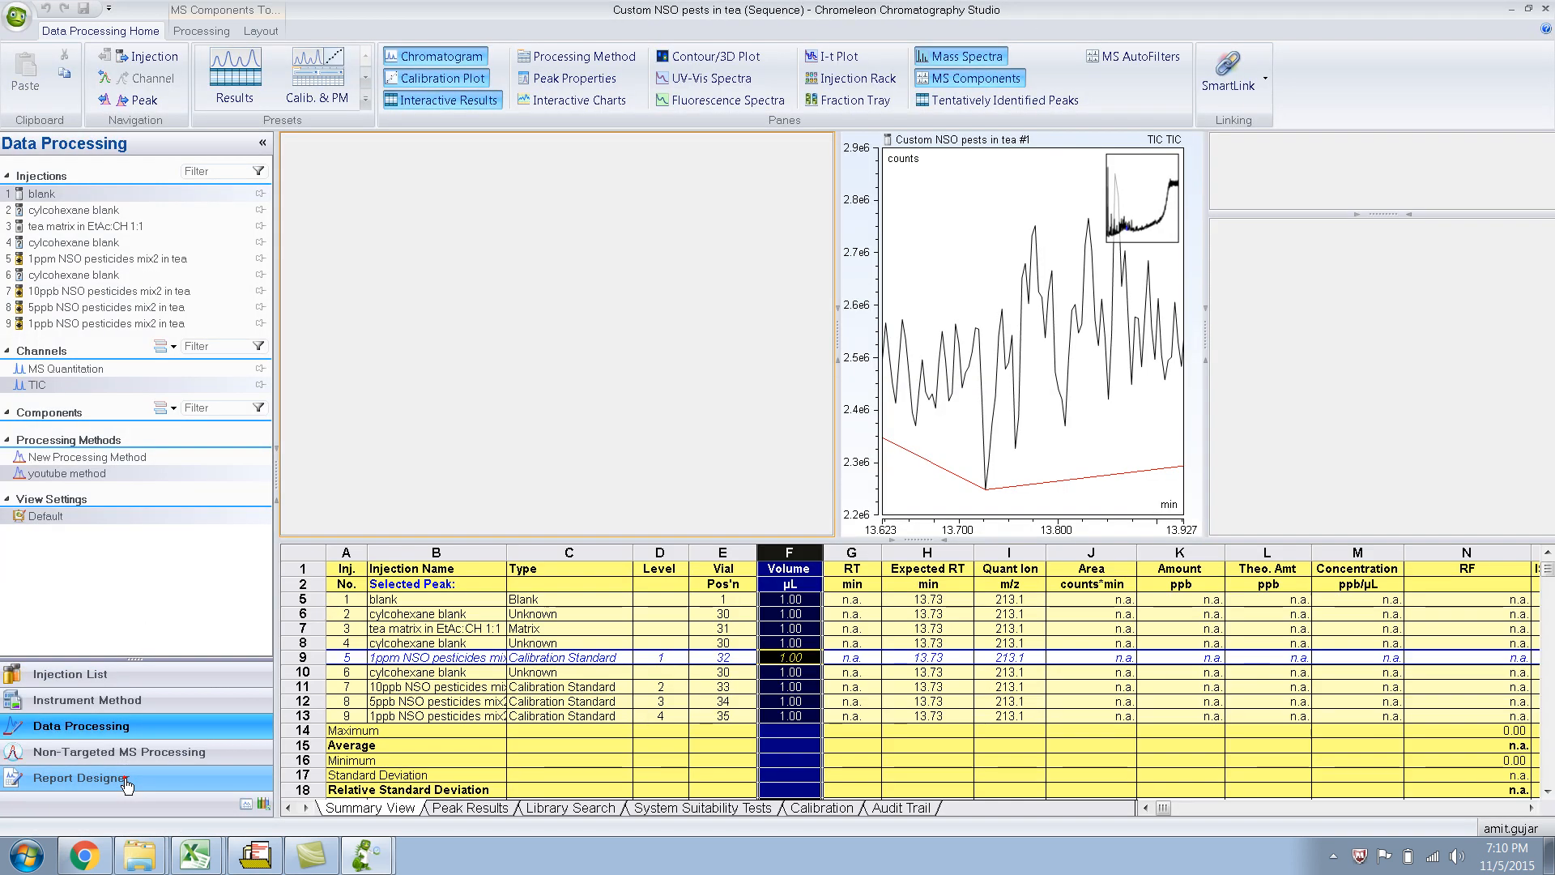
left_click(78, 777)
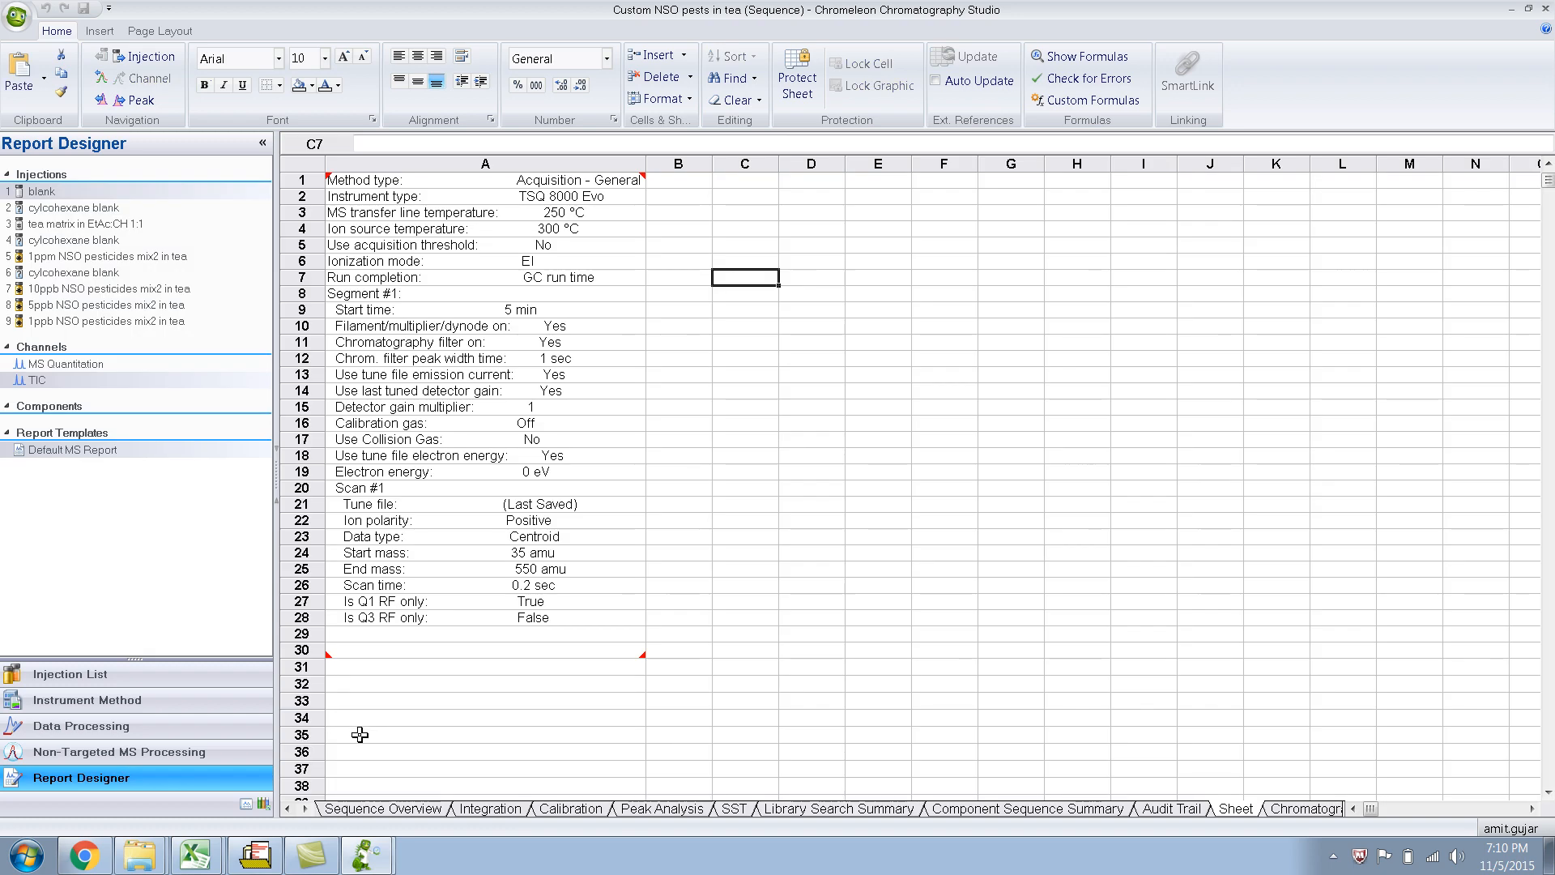
left_click(383, 808)
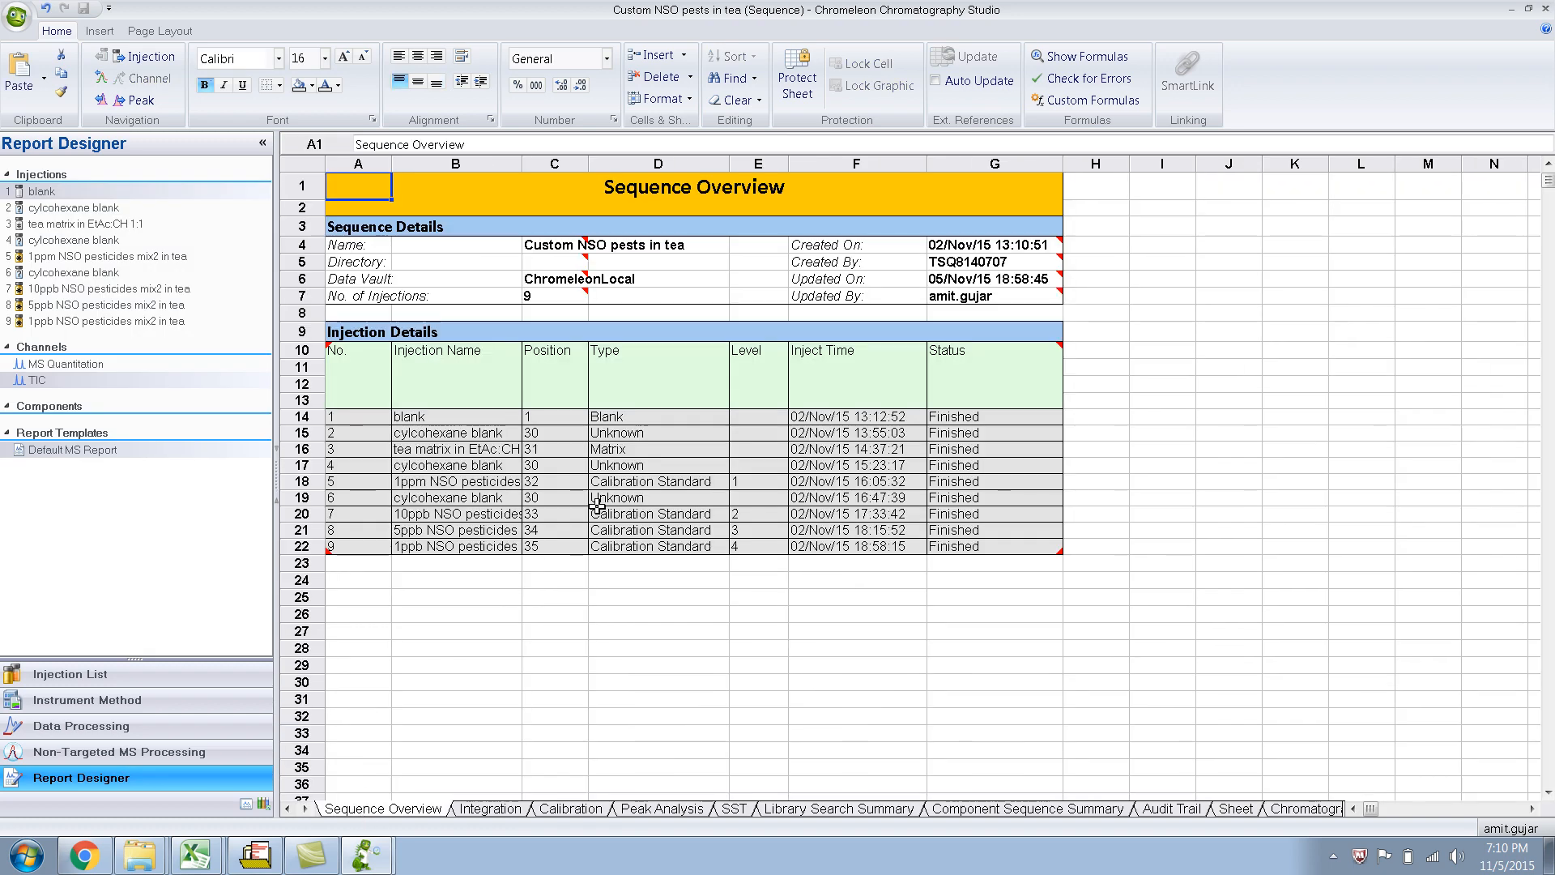
left_click(18, 17)
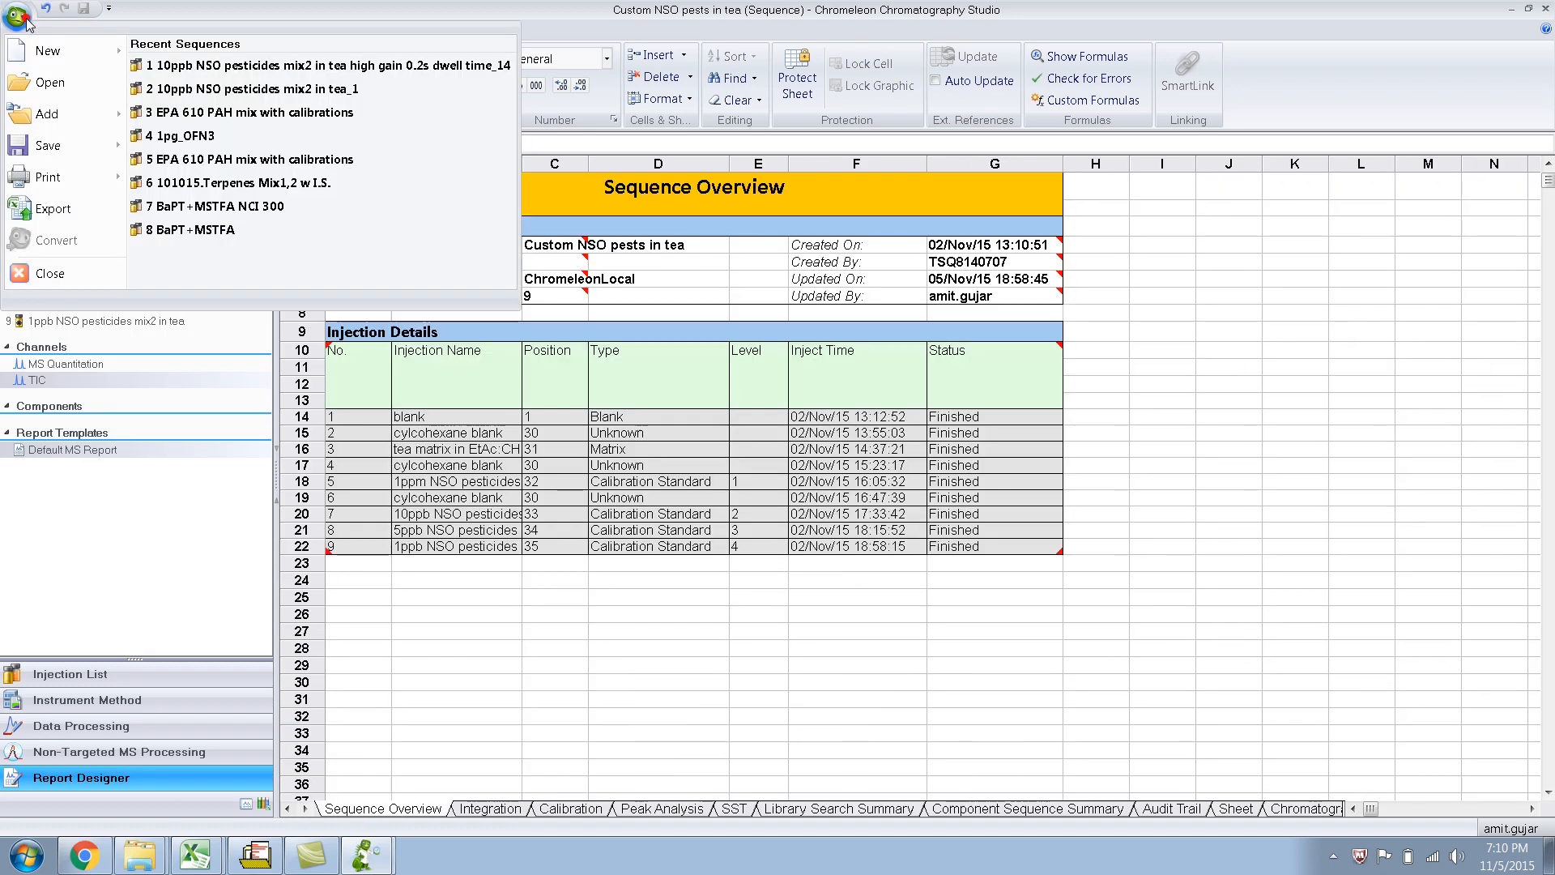
mouse_move(48, 179)
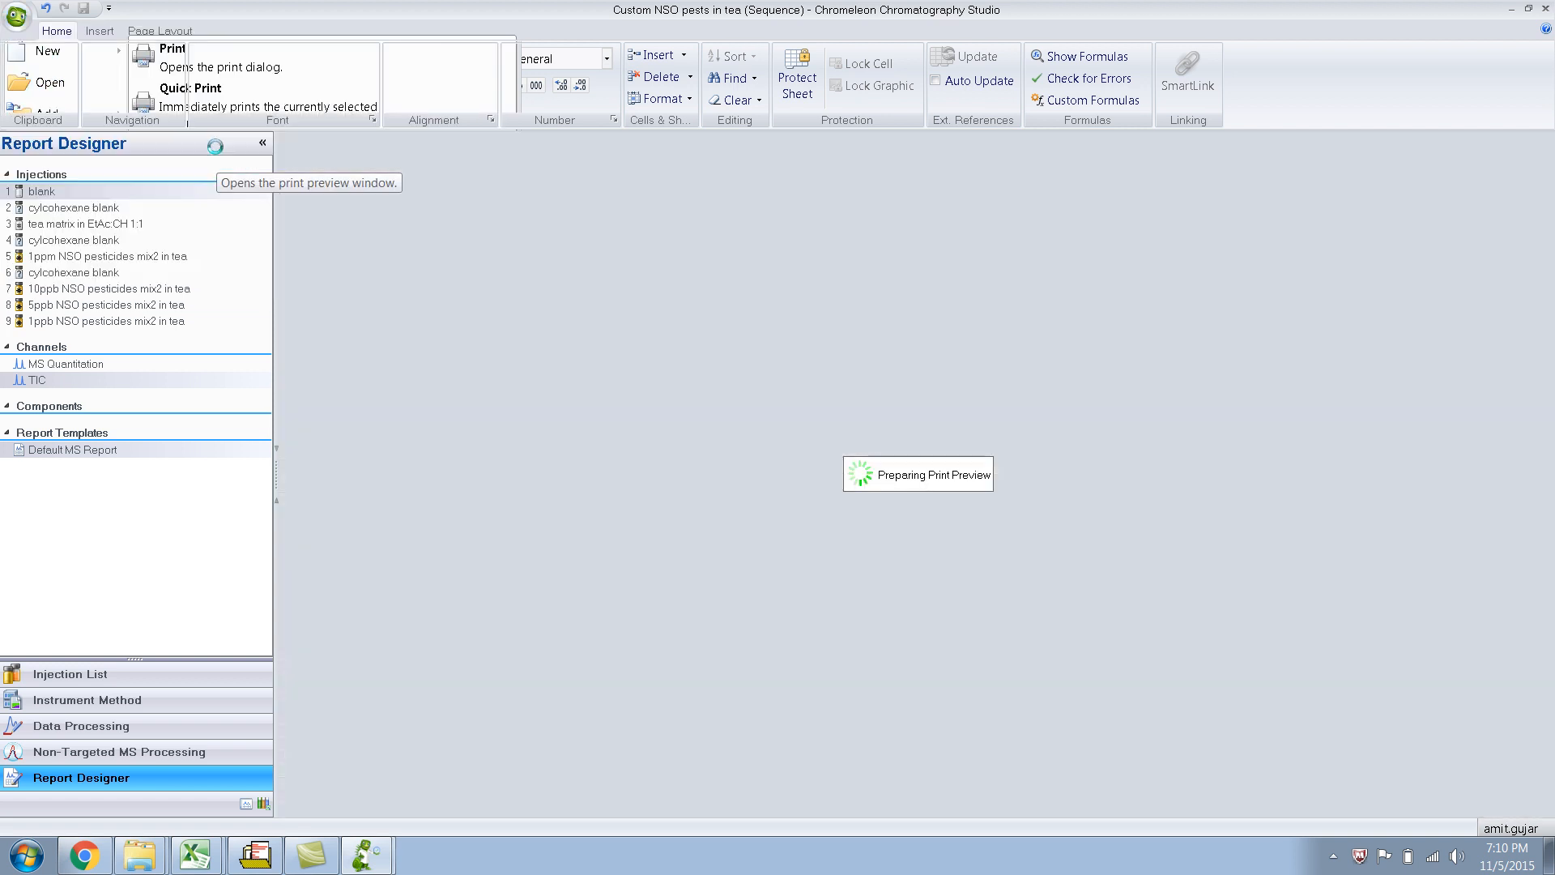
Preview the overview, chromatogram and calibration pages, now free of the watermark
left_click(172, 50)
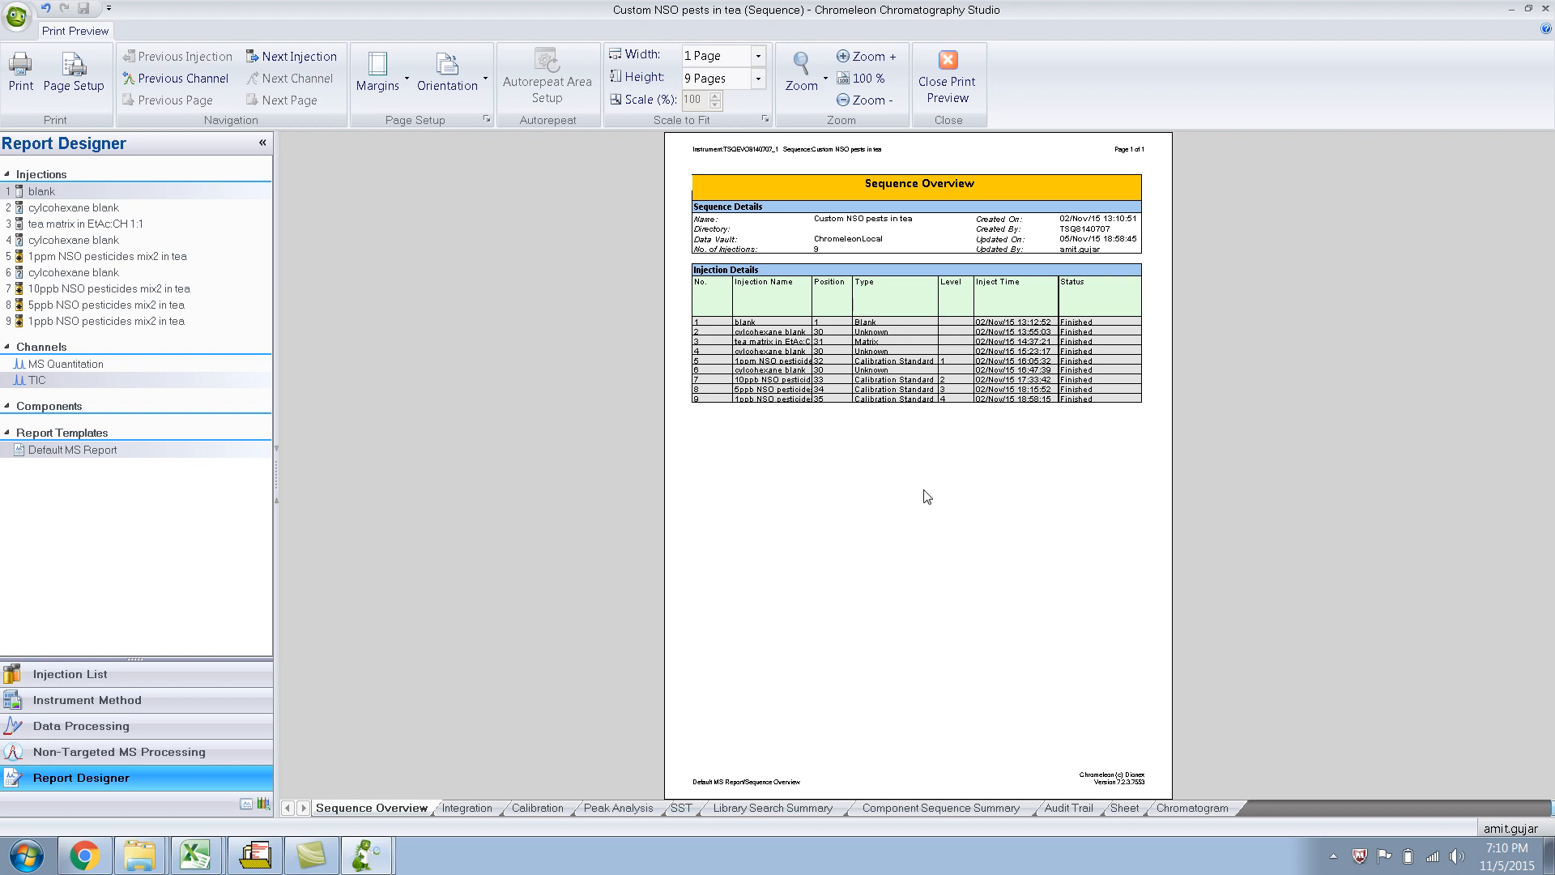
mouse_move(525, 821)
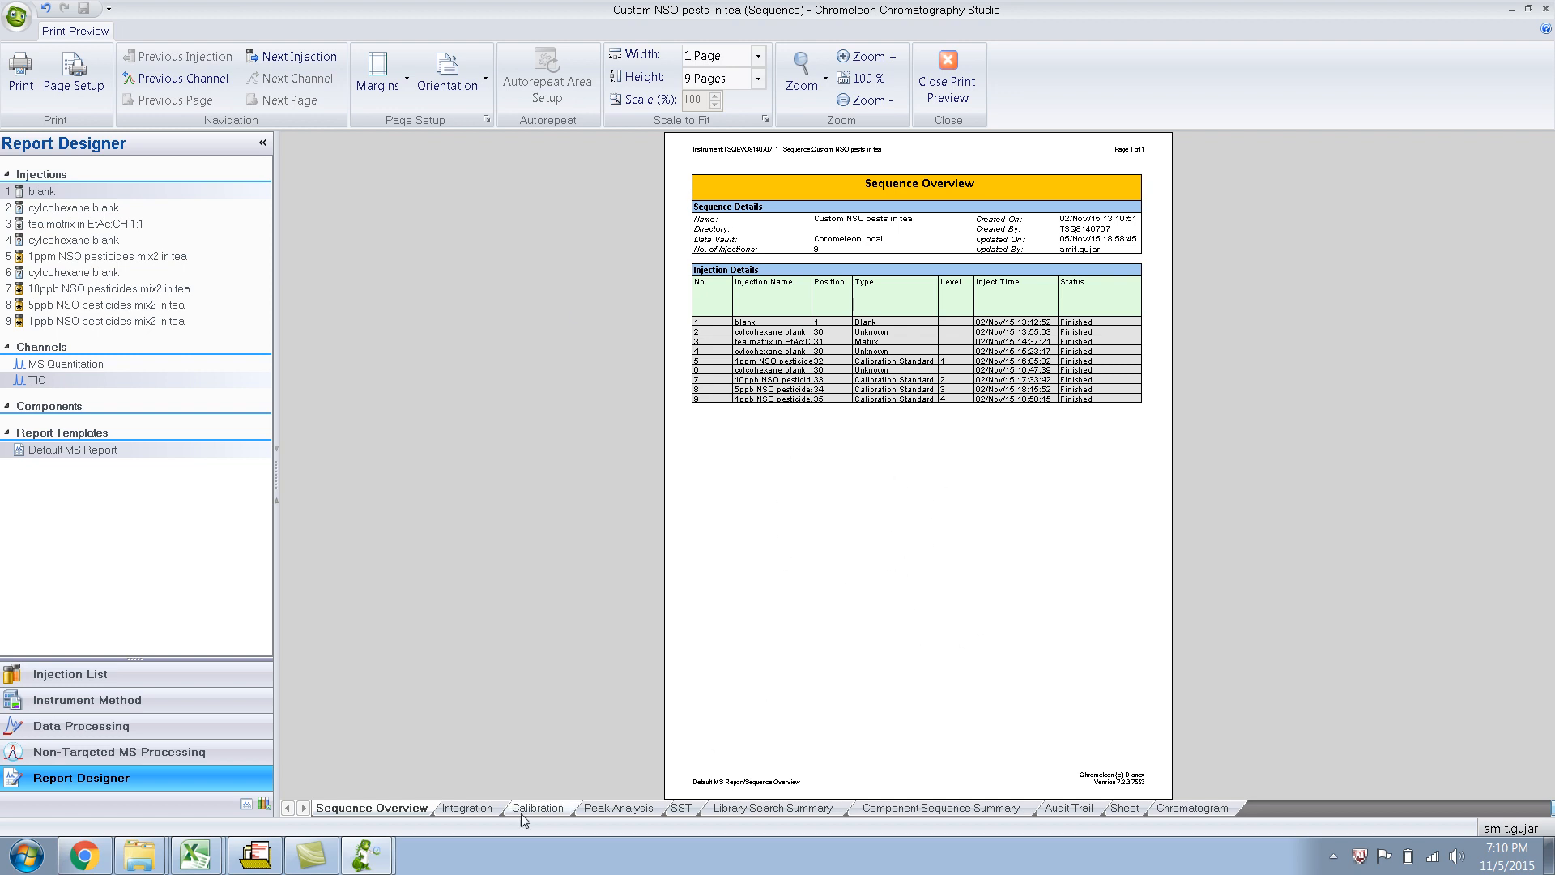
left_click(467, 807)
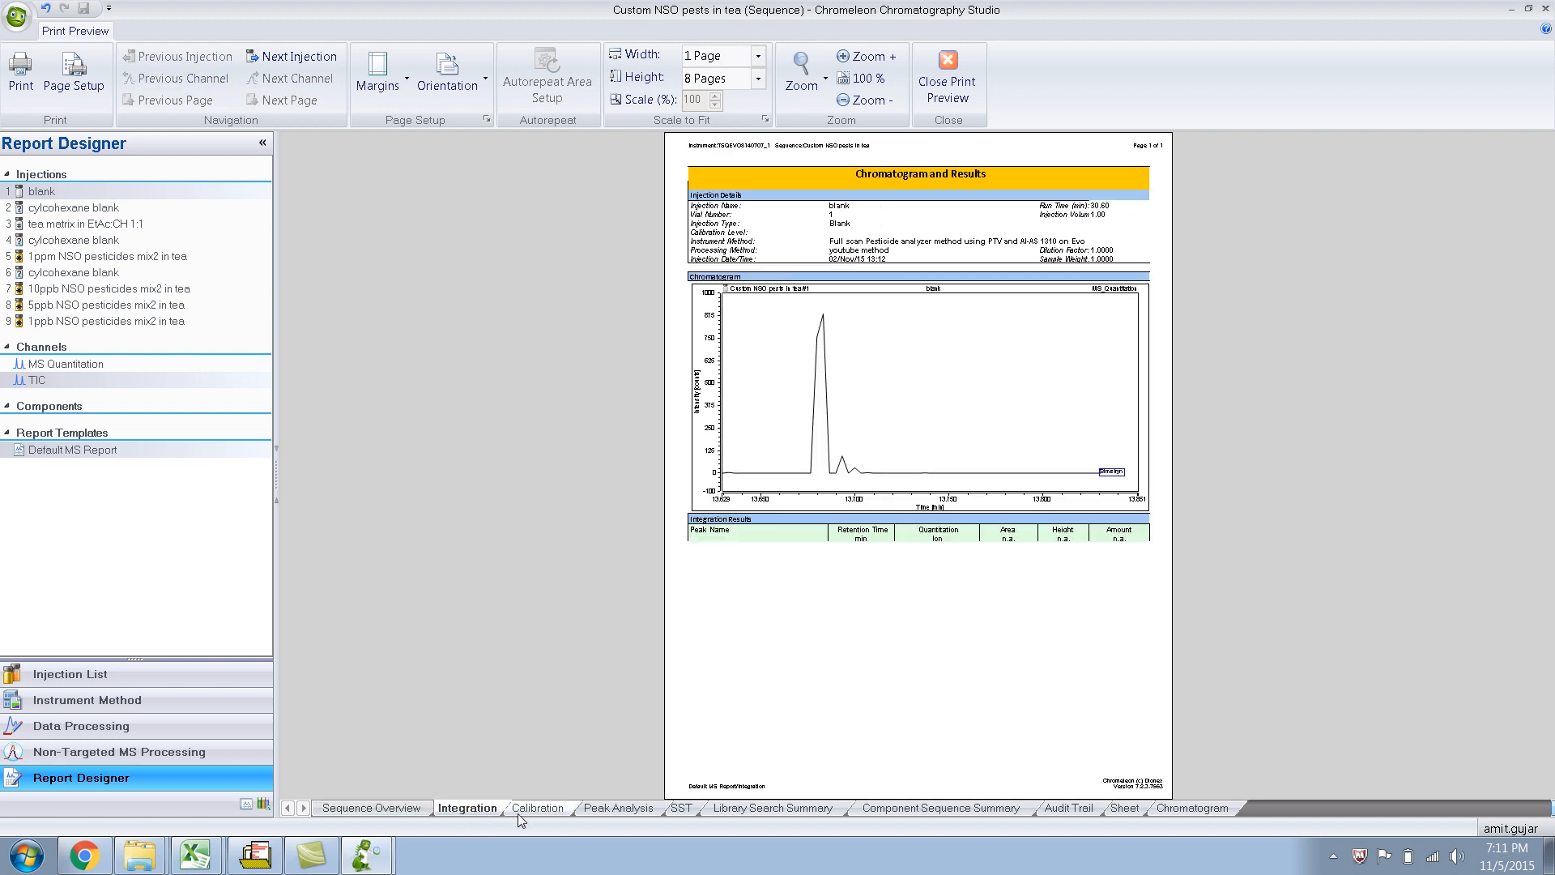
left_click(536, 806)
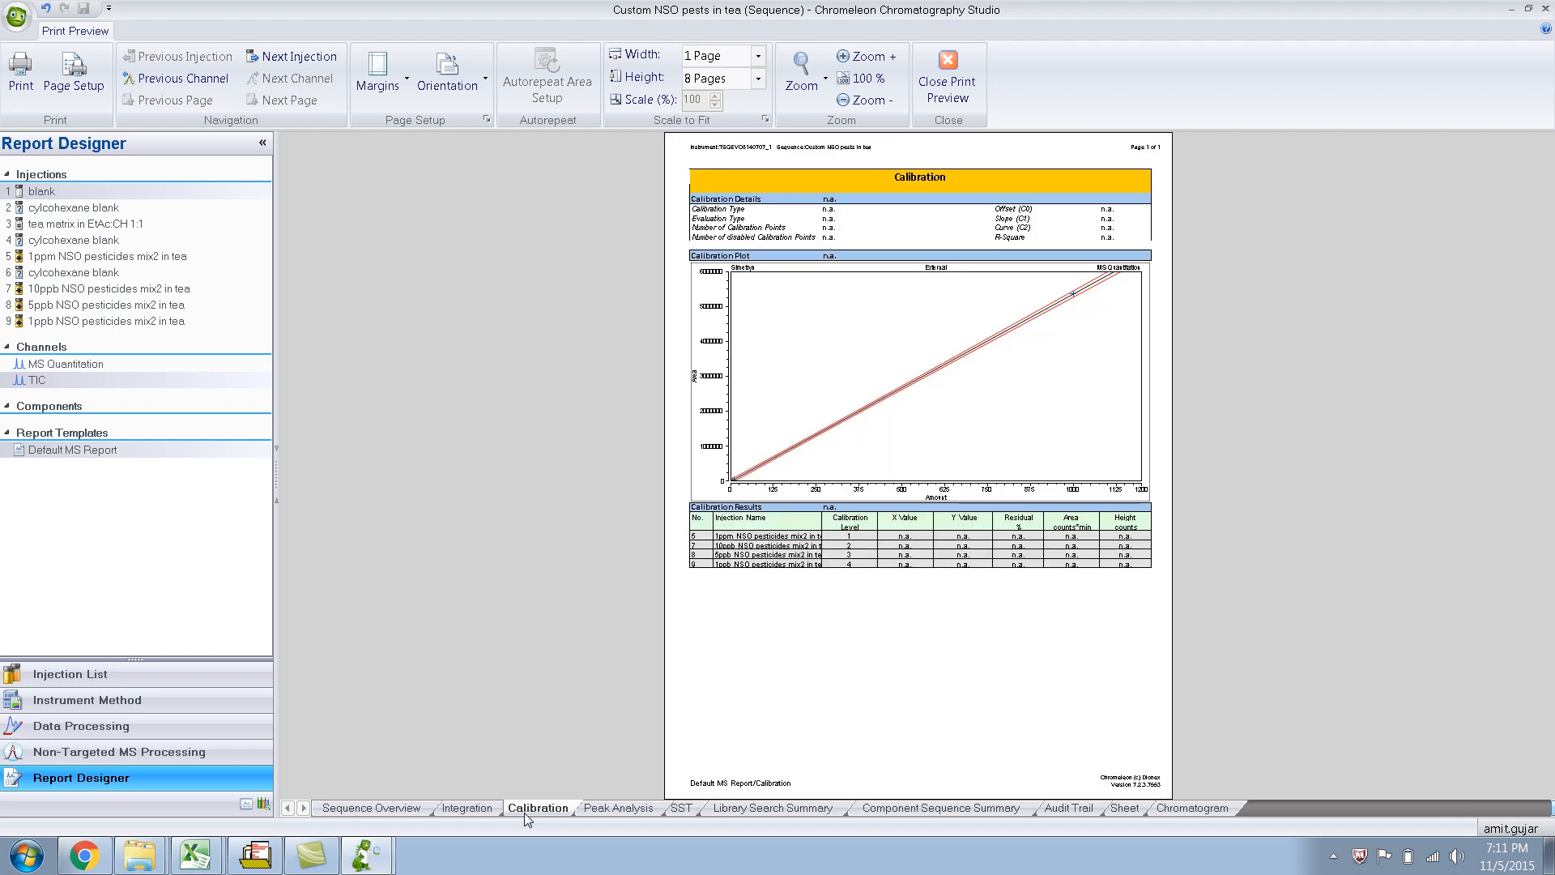
mouse_move(784, 701)
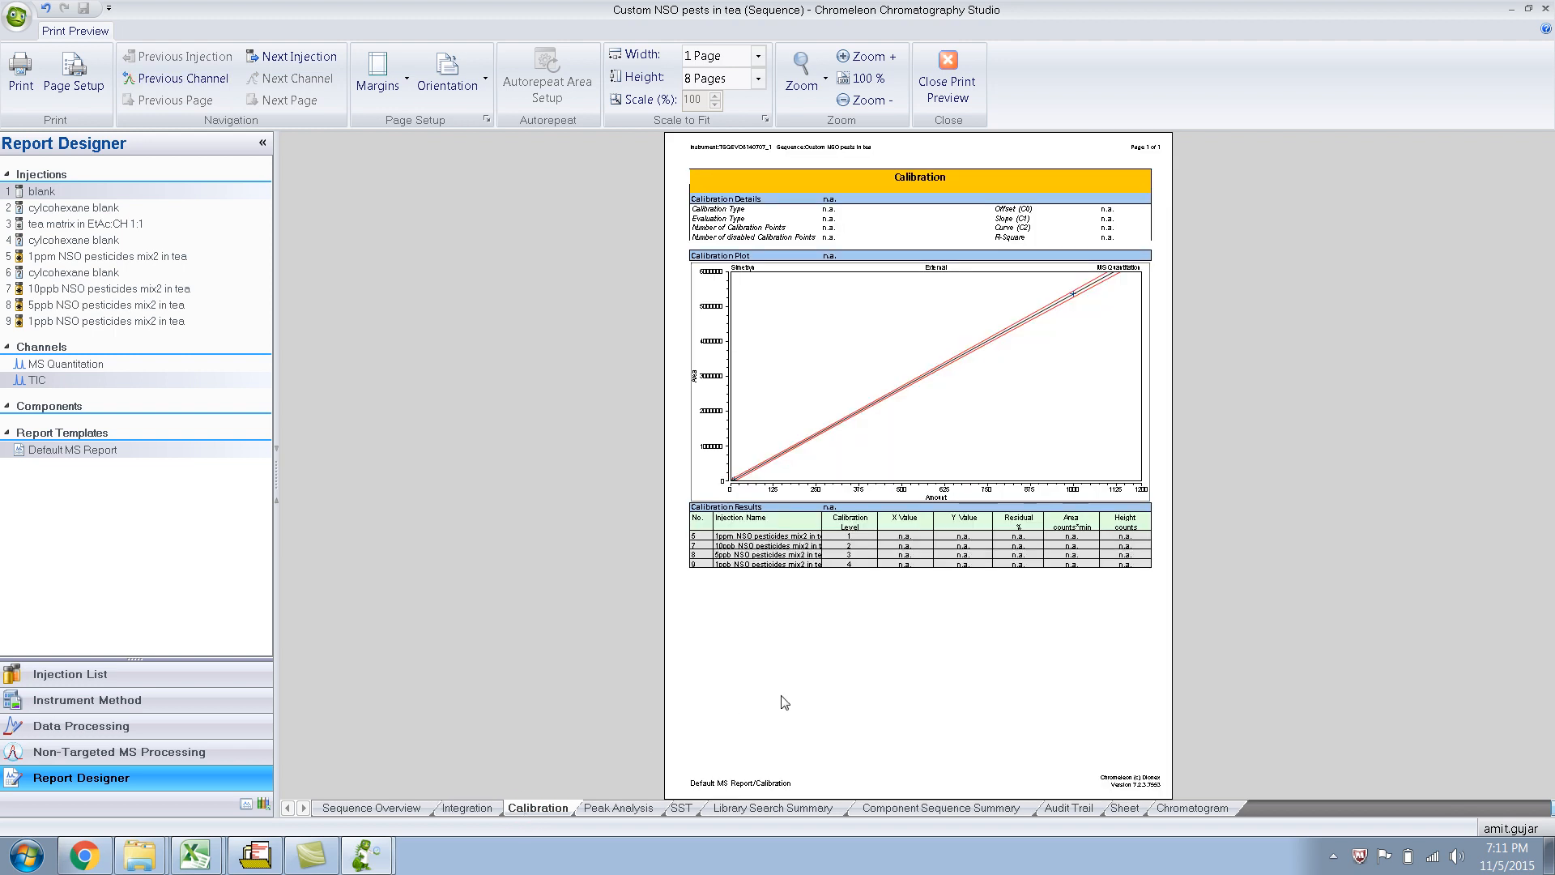
mouse_move(925, 653)
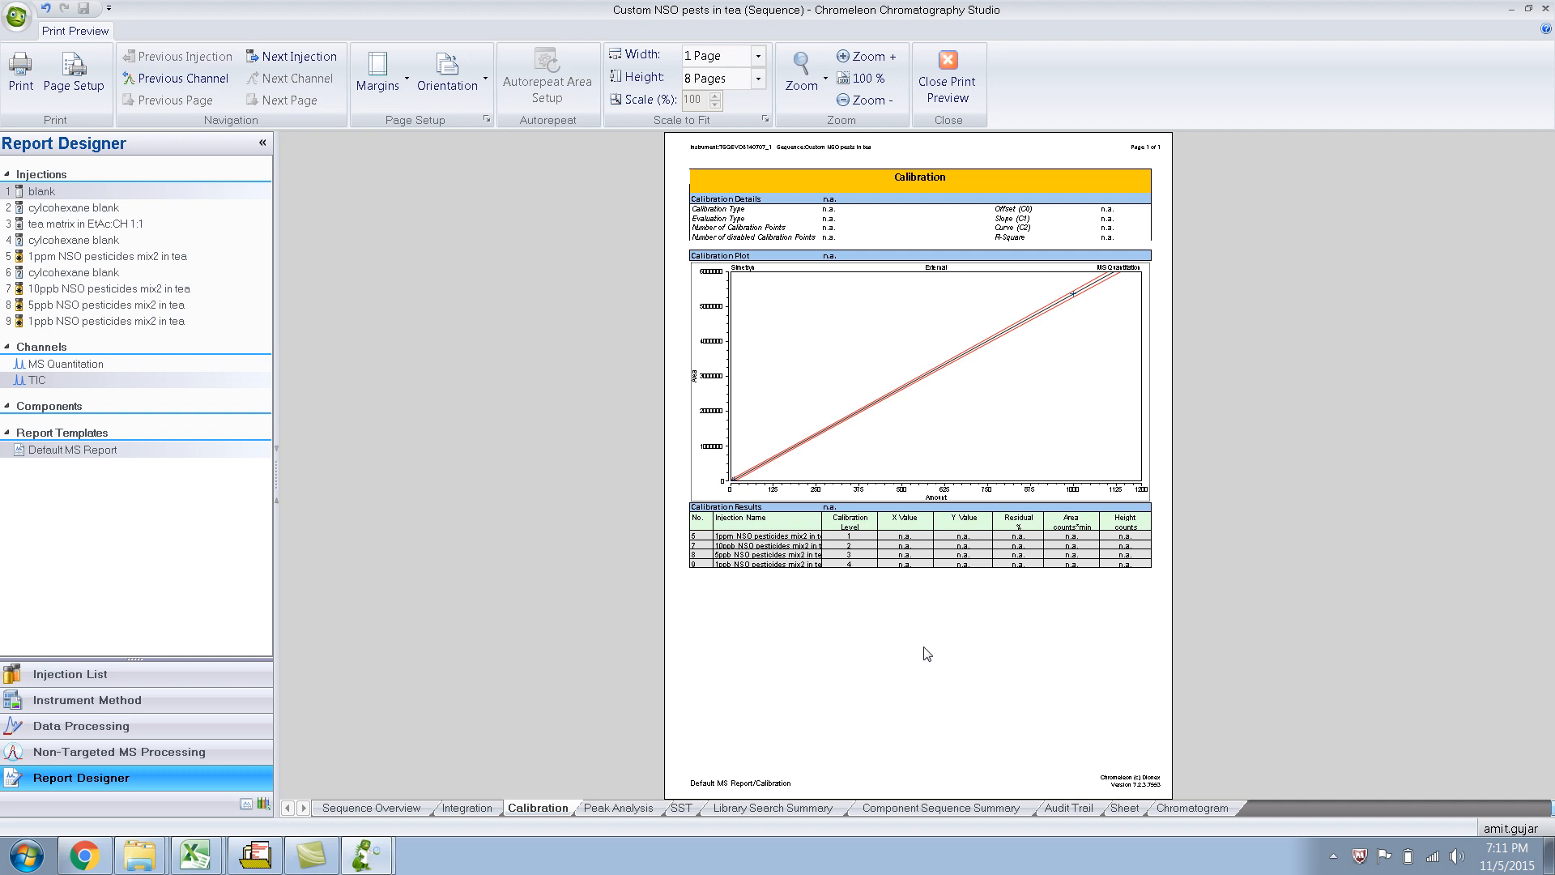
mouse_move(956, 654)
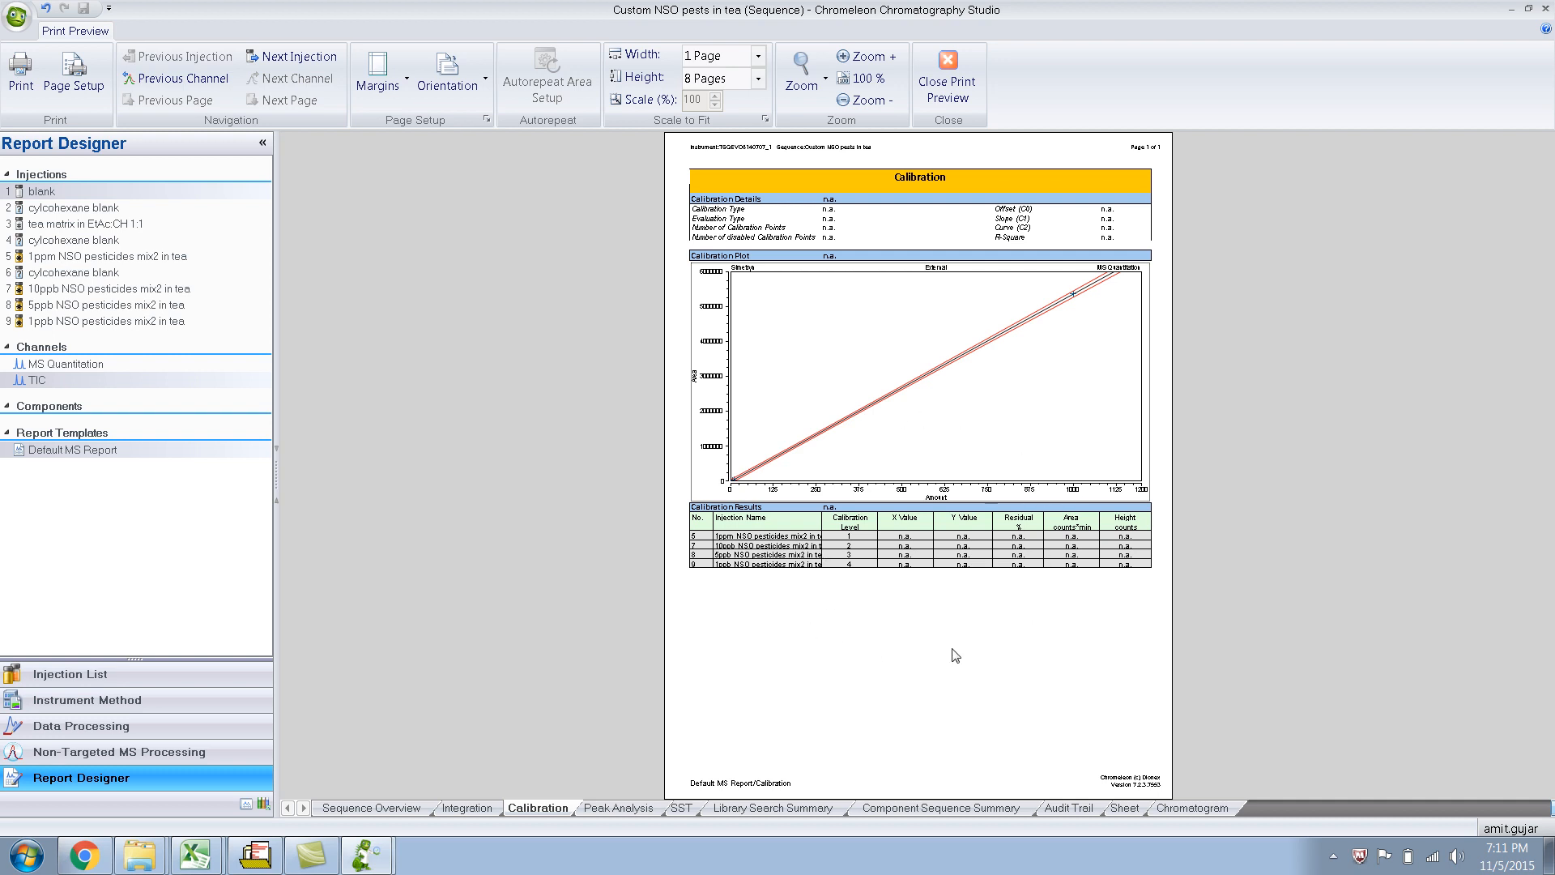
mouse_move(856, 645)
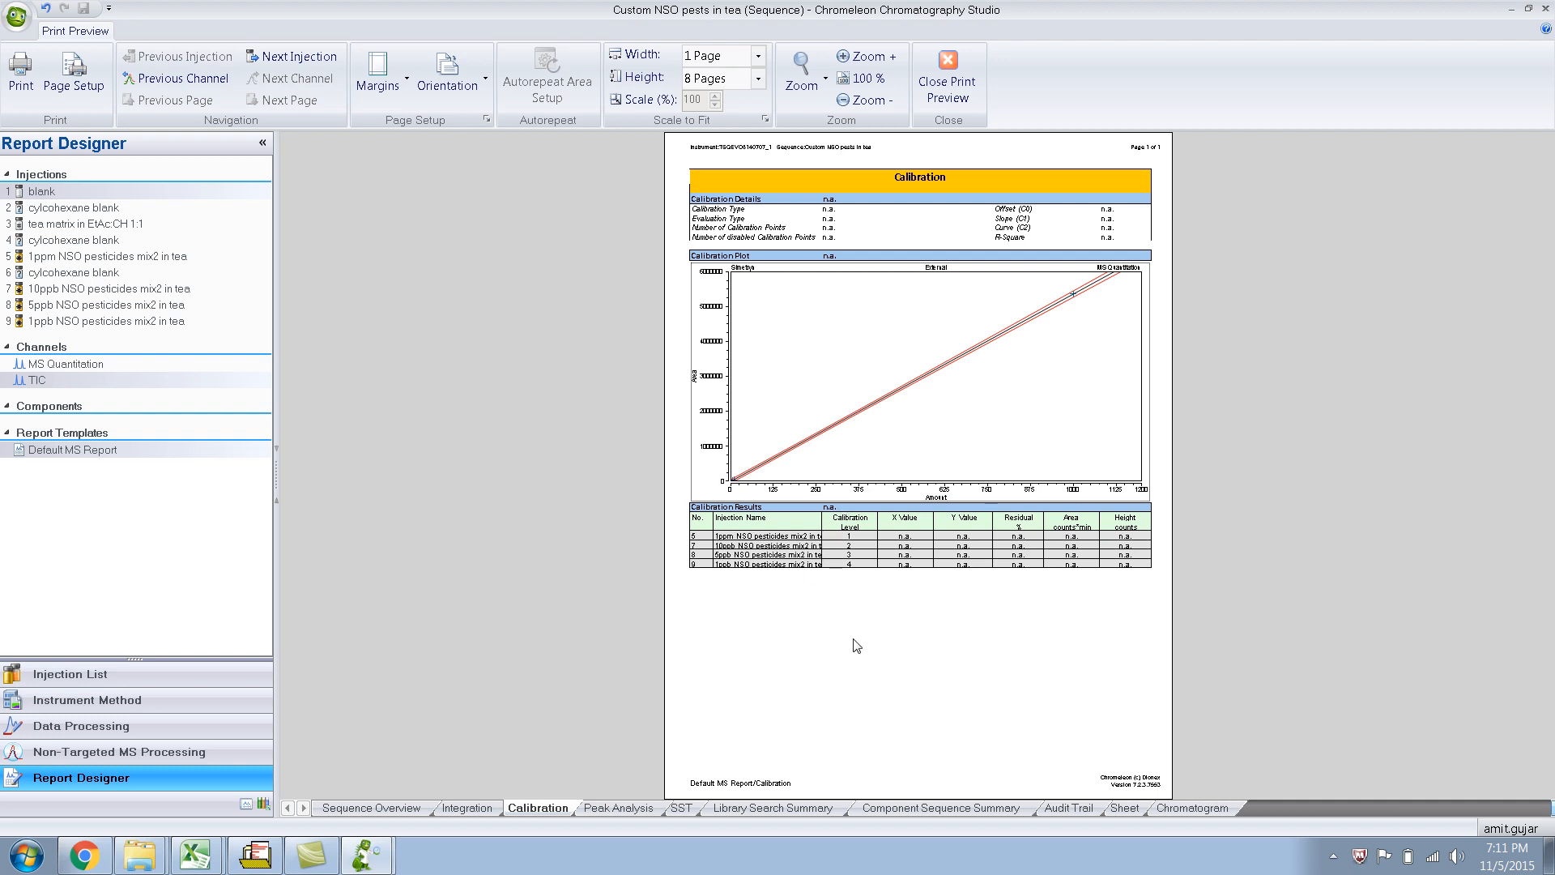
mouse_move(882, 700)
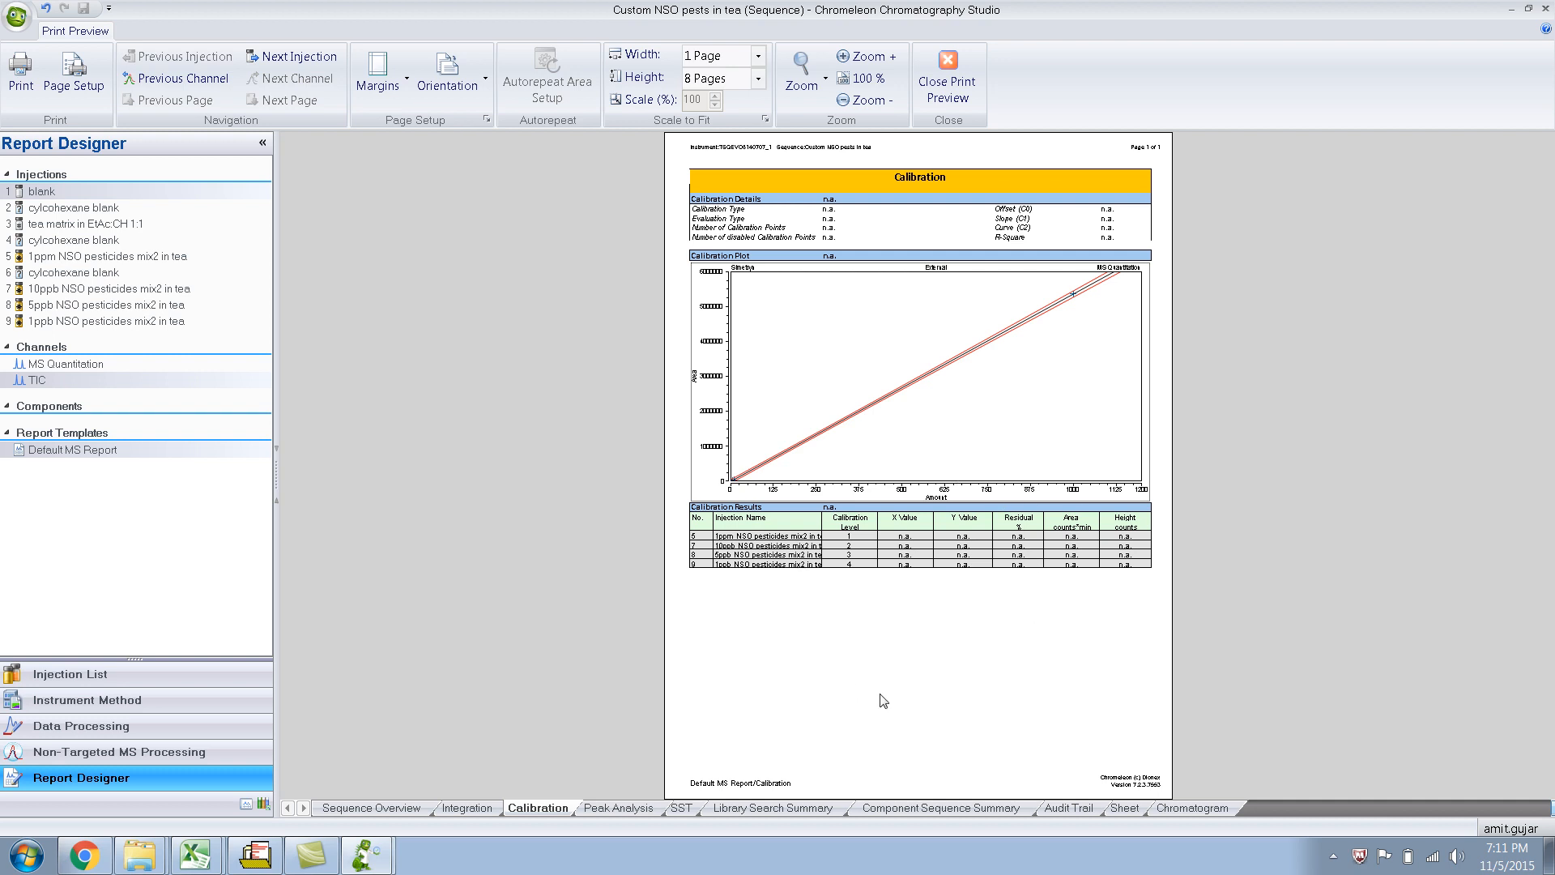